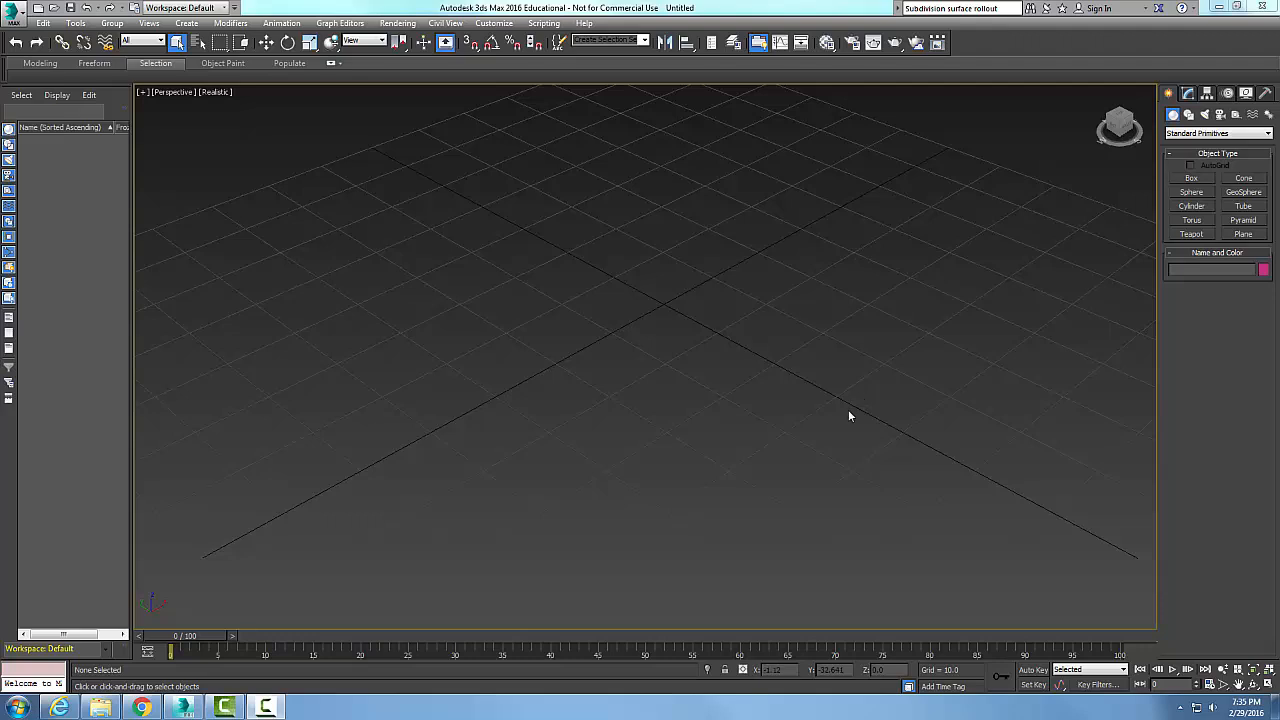
pyautogui.moveTo(846, 417)
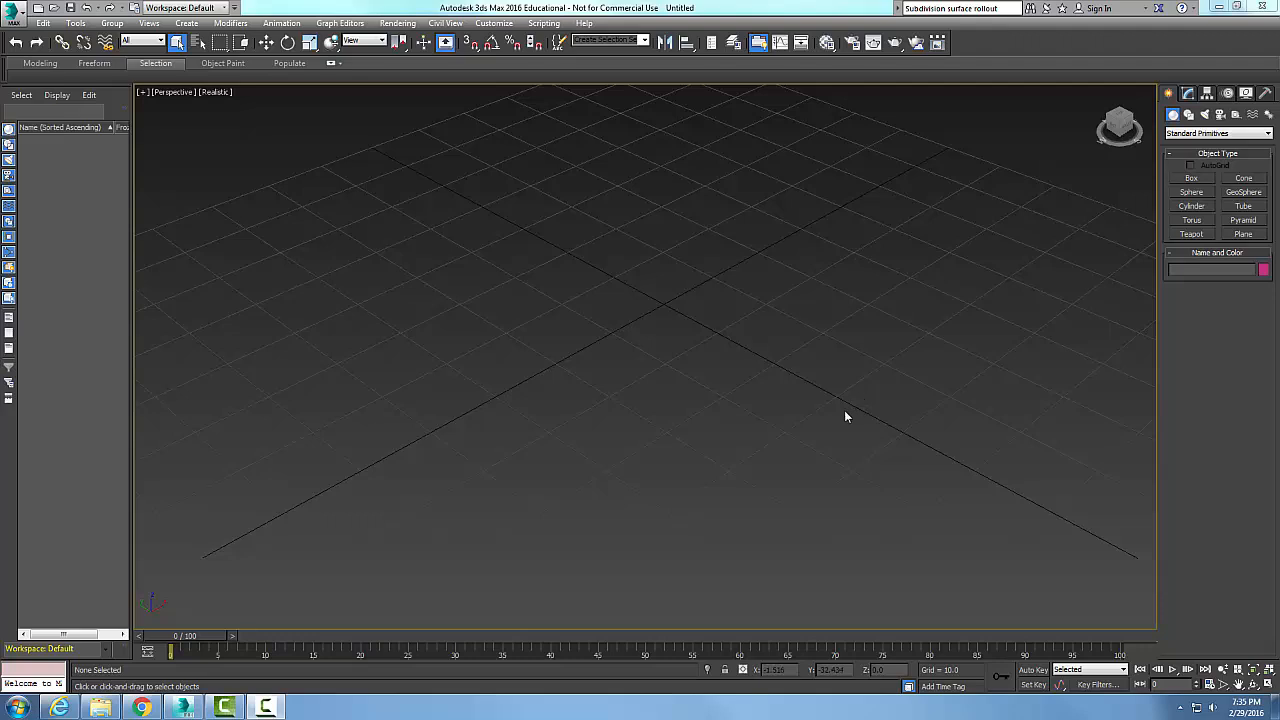
pyautogui.moveTo(962, 304)
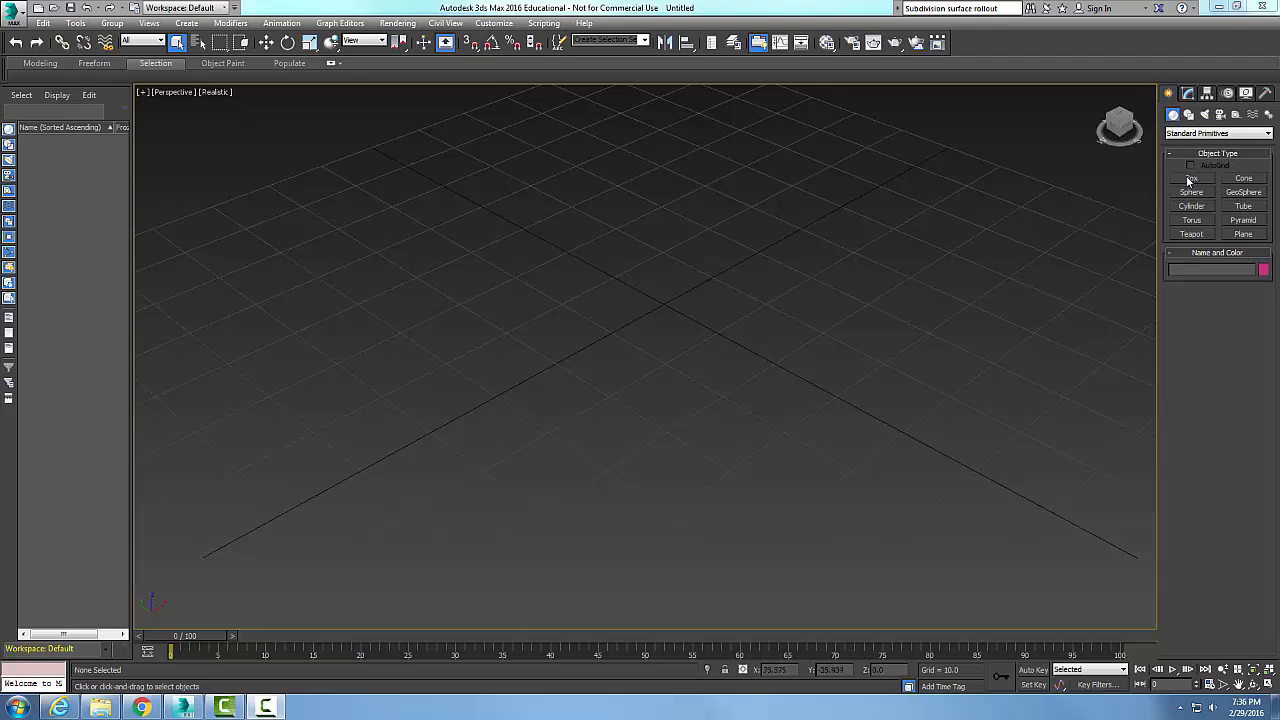
# Step: Pick the Box primitive from Standard Primitives to draw Box001
pyautogui.click(1190, 178)
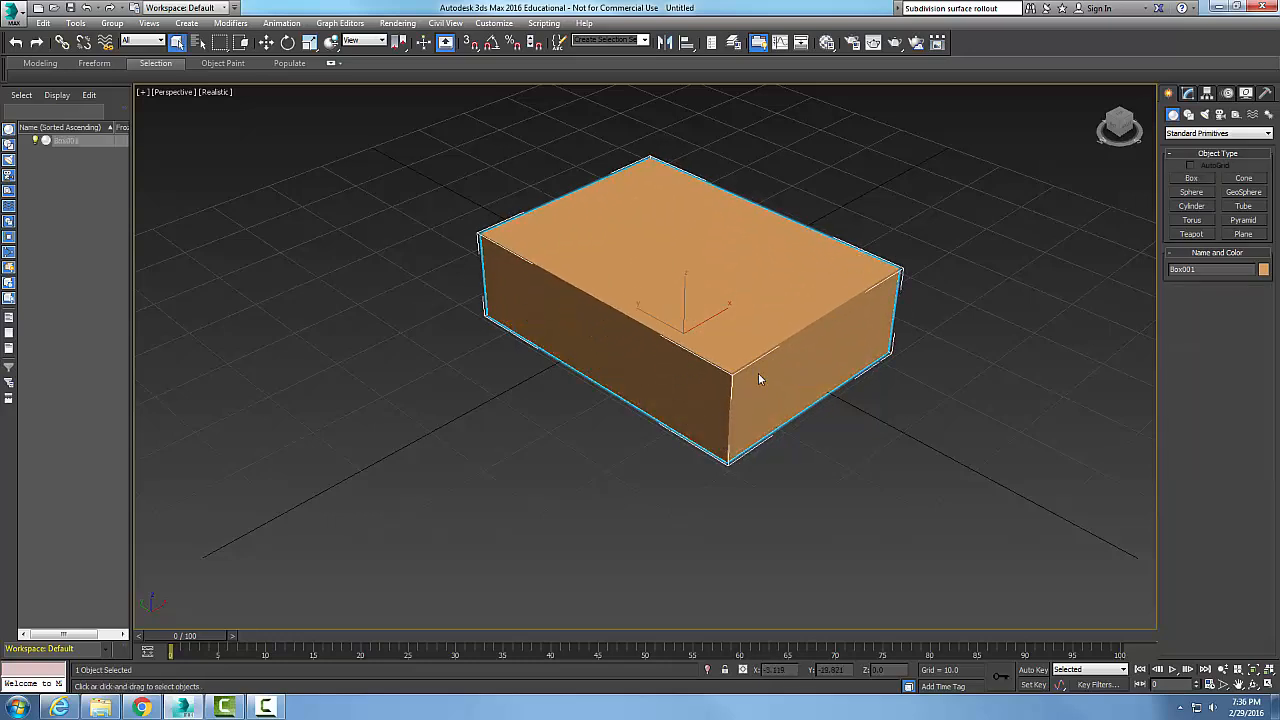
# Step: Convert Box001 to an Editable Poly from the right-click menu
pyautogui.rightClick(760, 378)
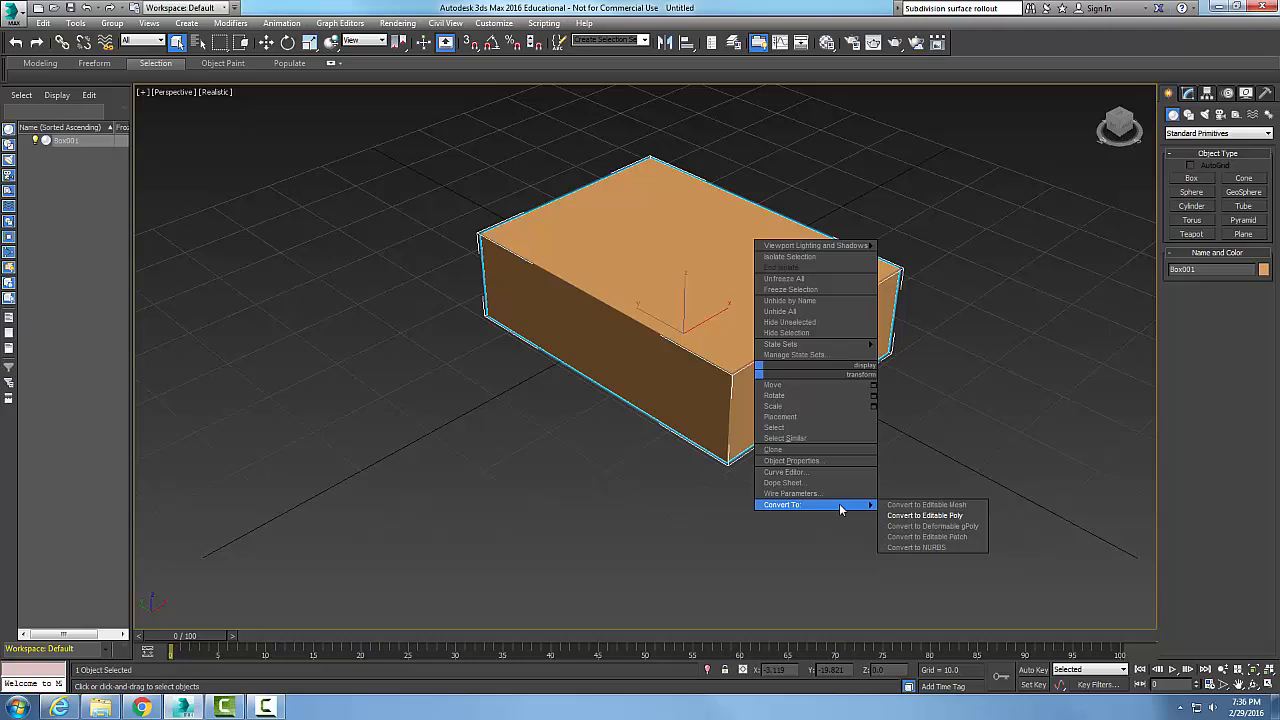
pyautogui.click(924, 515)
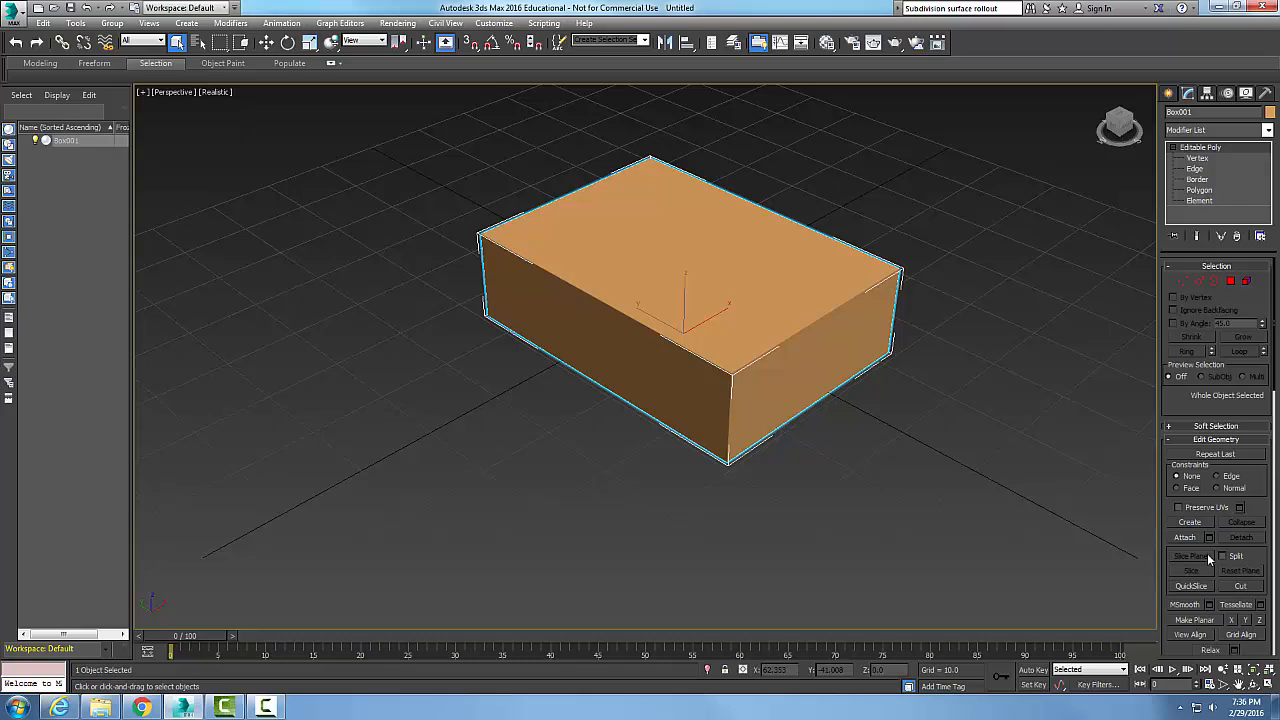
# Step: Raise the top centre polygons of Box001 for a sloped top, then deselect
pyautogui.click(1199, 200)
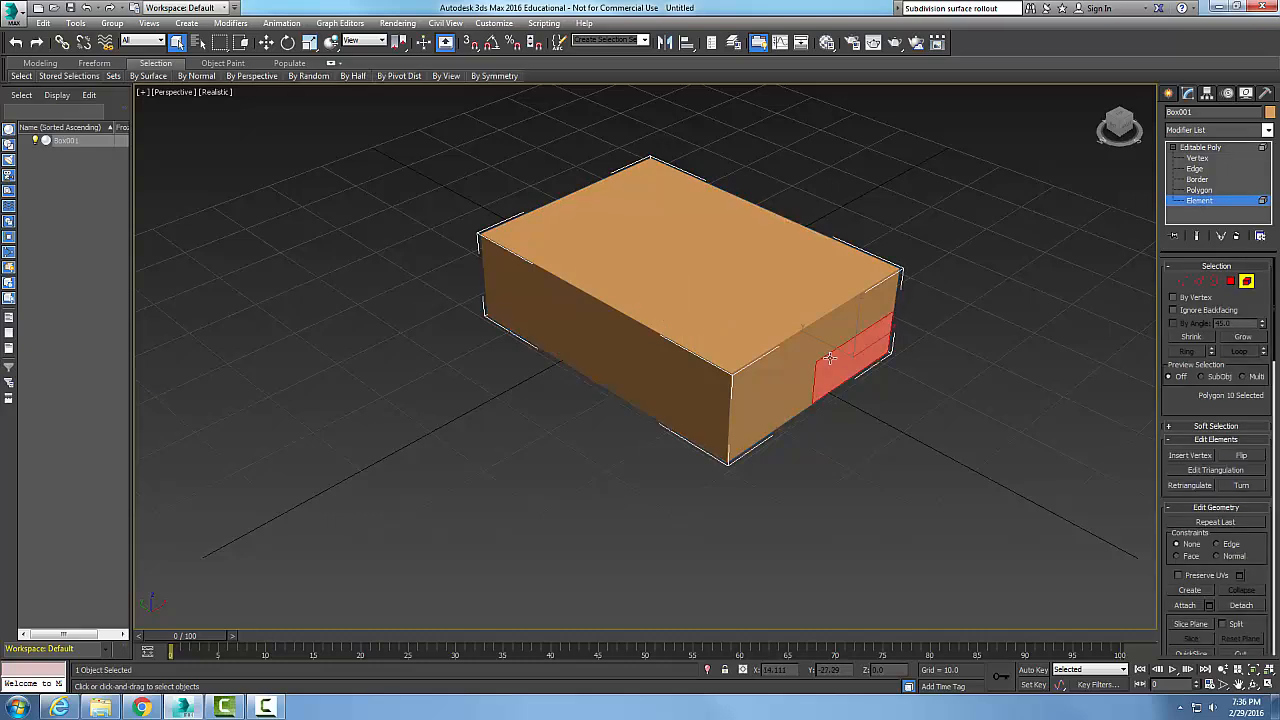
pyautogui.click(705, 288)
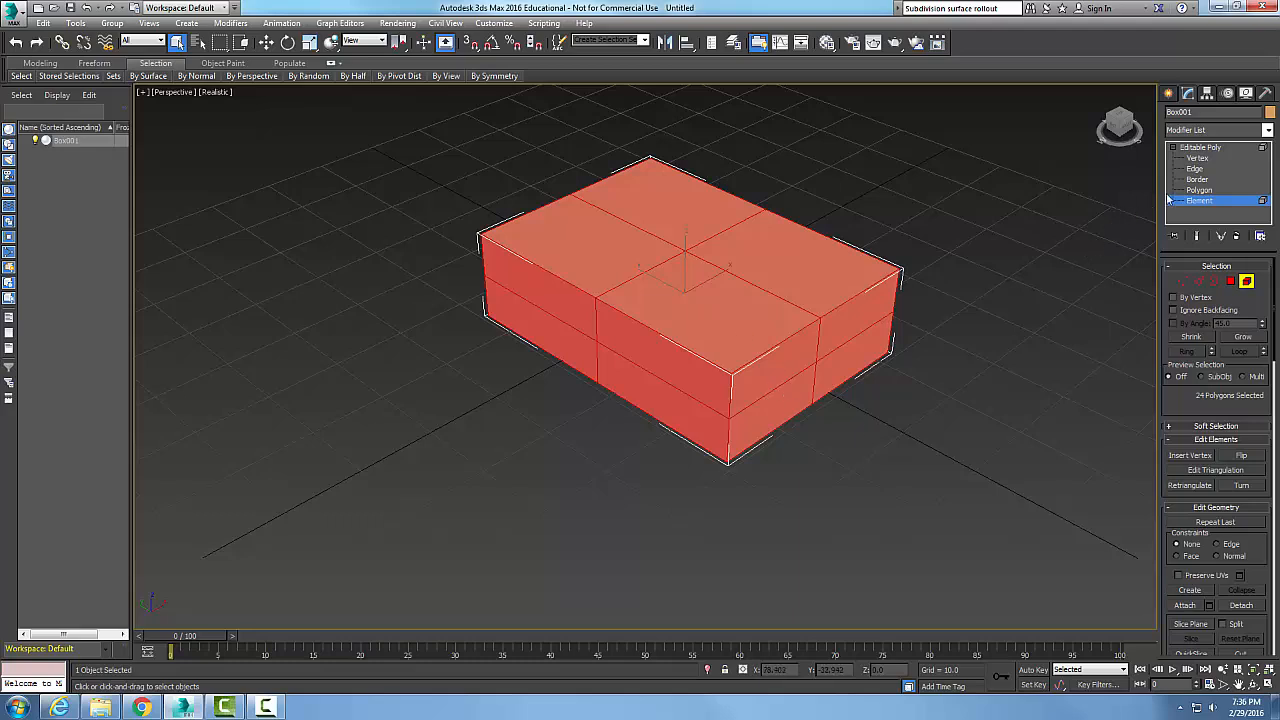
pyautogui.click(1199, 190)
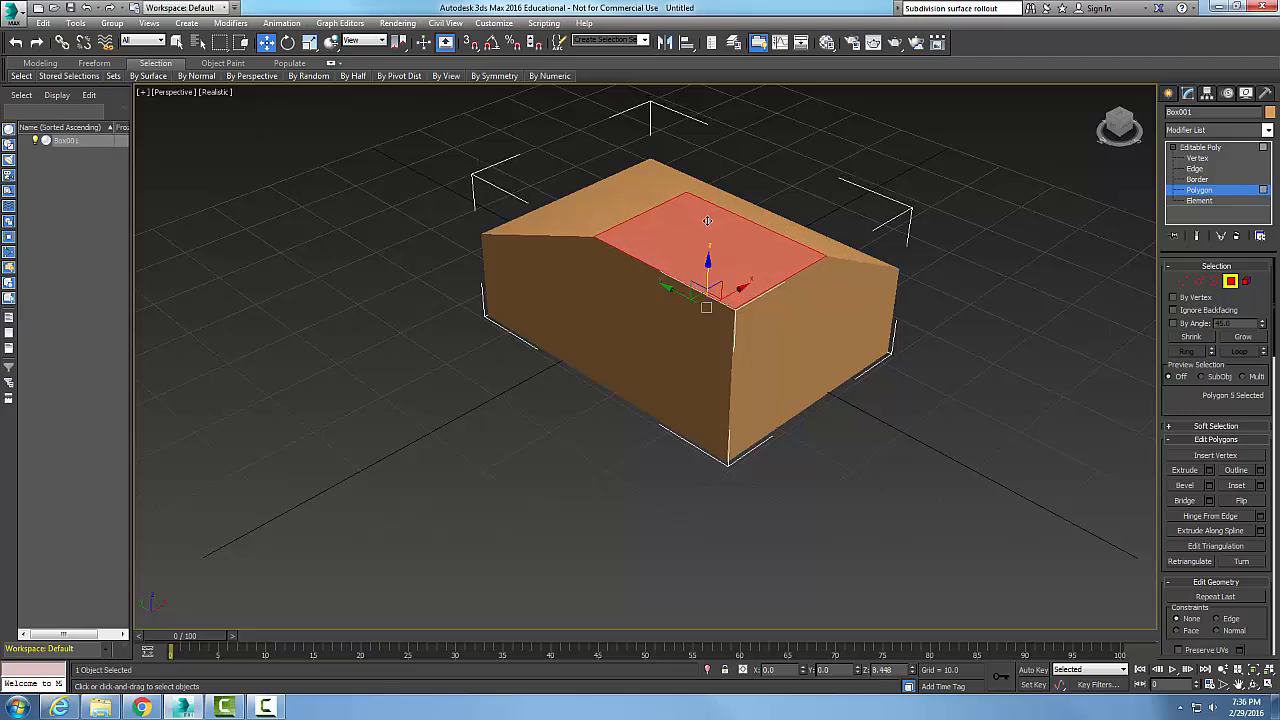
pyautogui.click(900, 463)
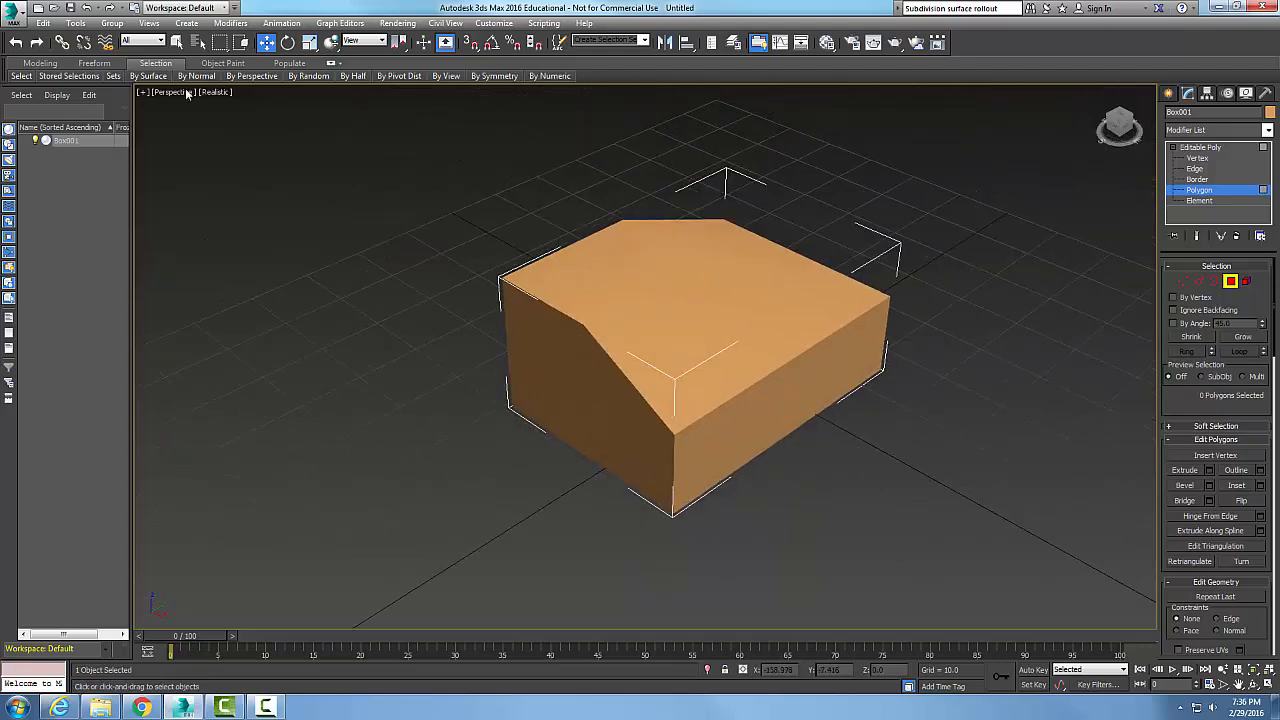
# Step: Switch the Perspective viewport shading to Edged Faces
pyautogui.click(214, 92)
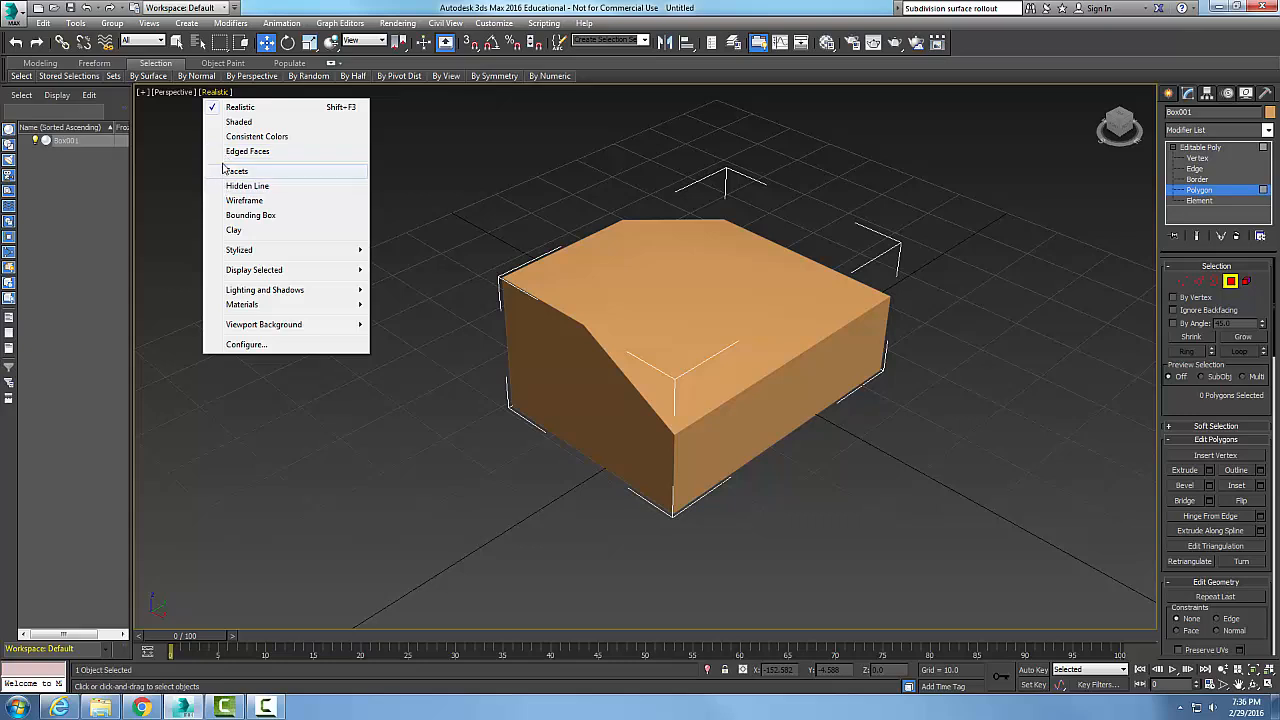
pyautogui.click(247, 151)
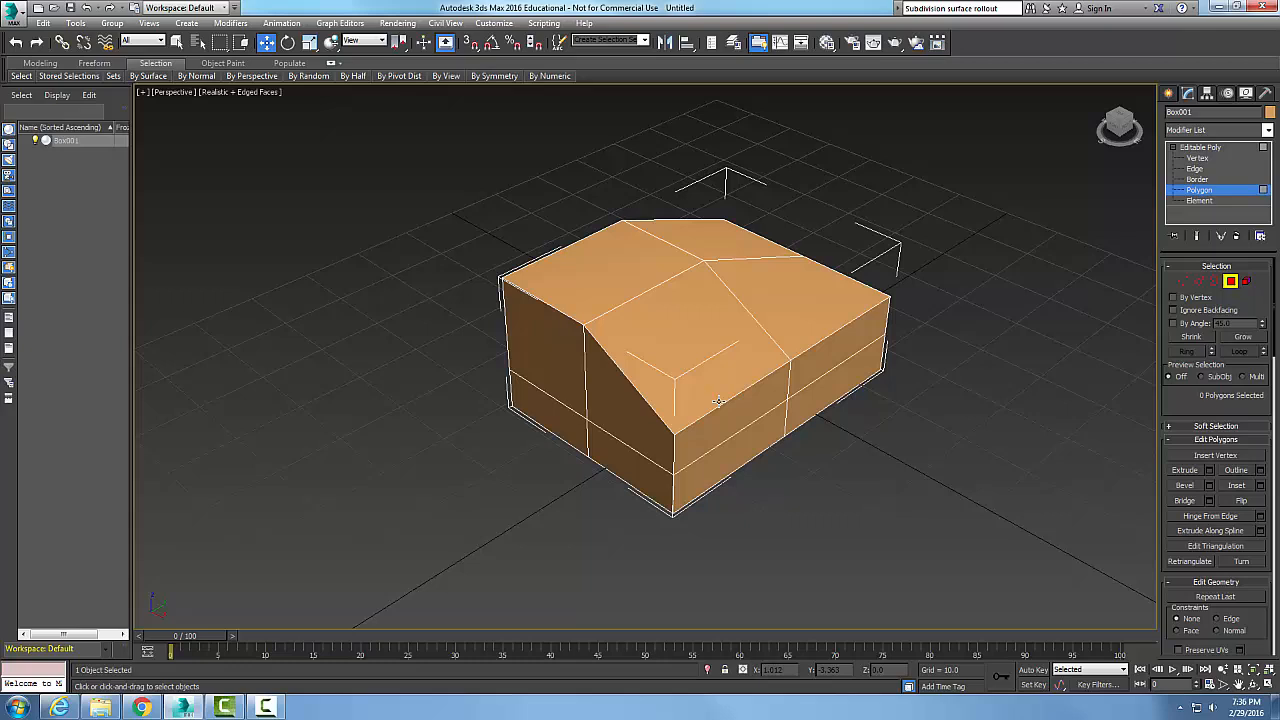
pyautogui.moveTo(825, 263)
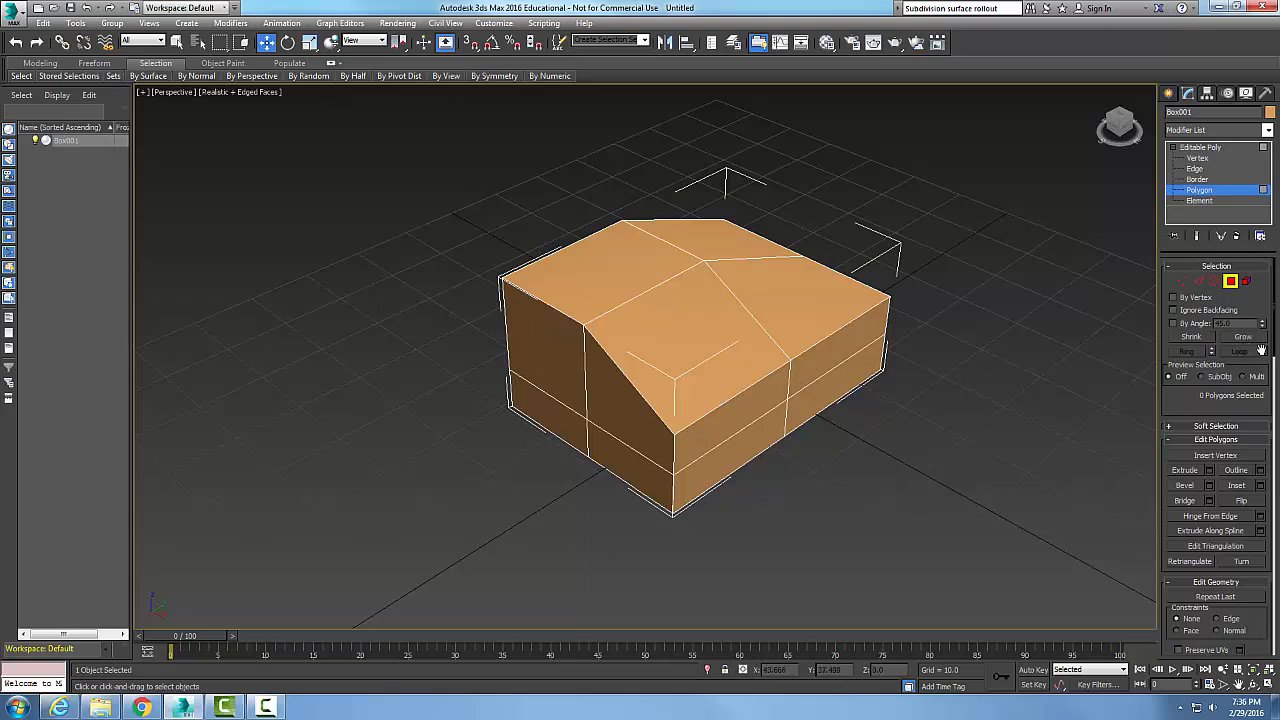
# Step: Enable Use NURMS Subdivision and Isoline Display in the Subdivision Surface rollout
pyautogui.scroll(-3)
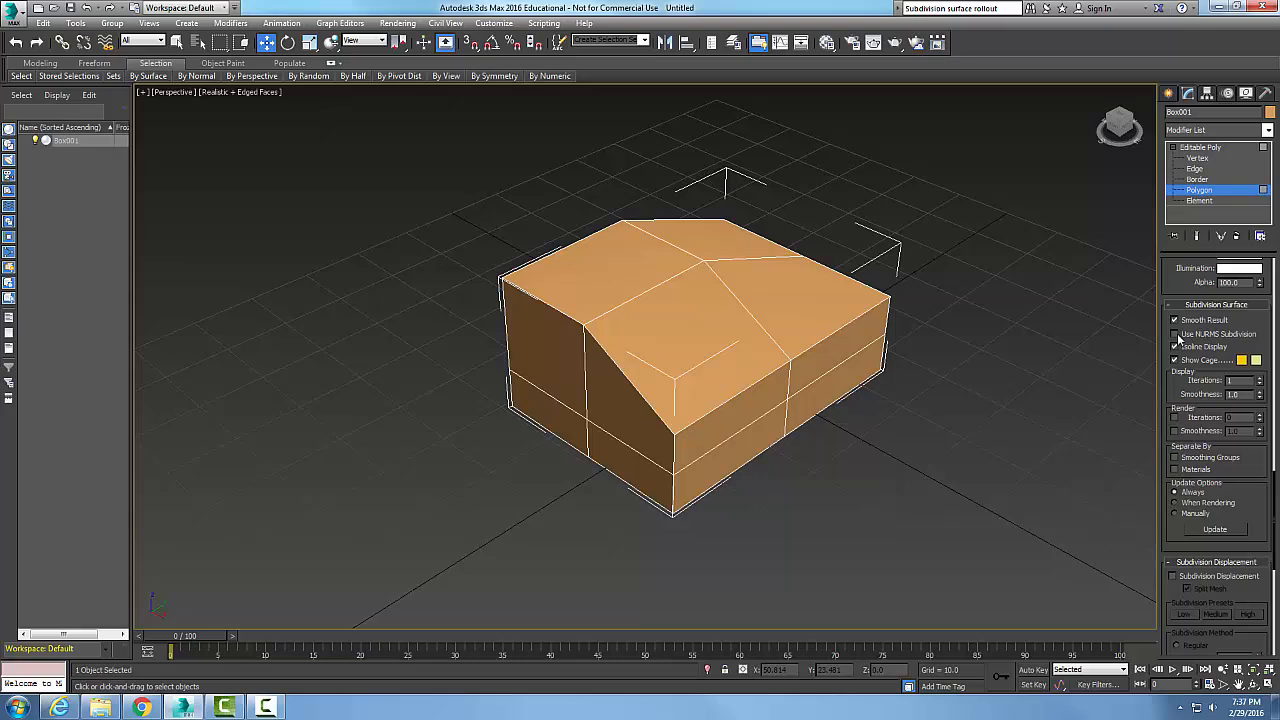
pyautogui.click(1175, 334)
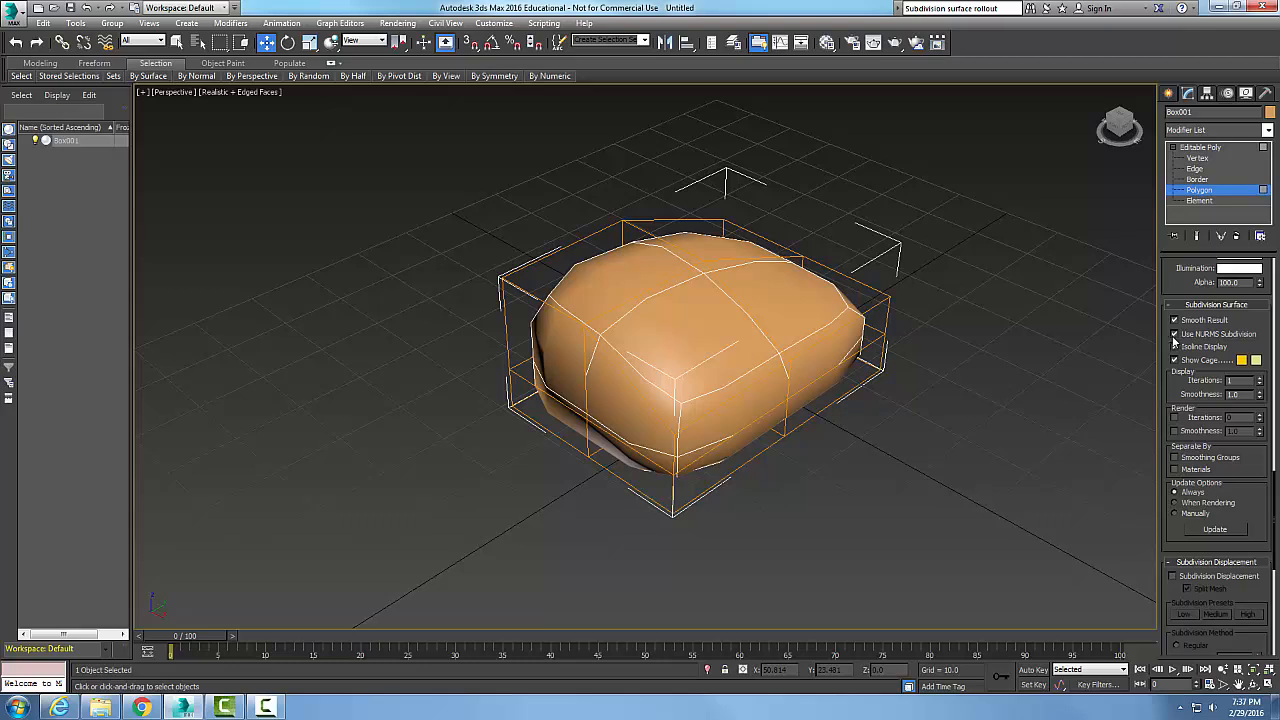
pyautogui.click(1175, 347)
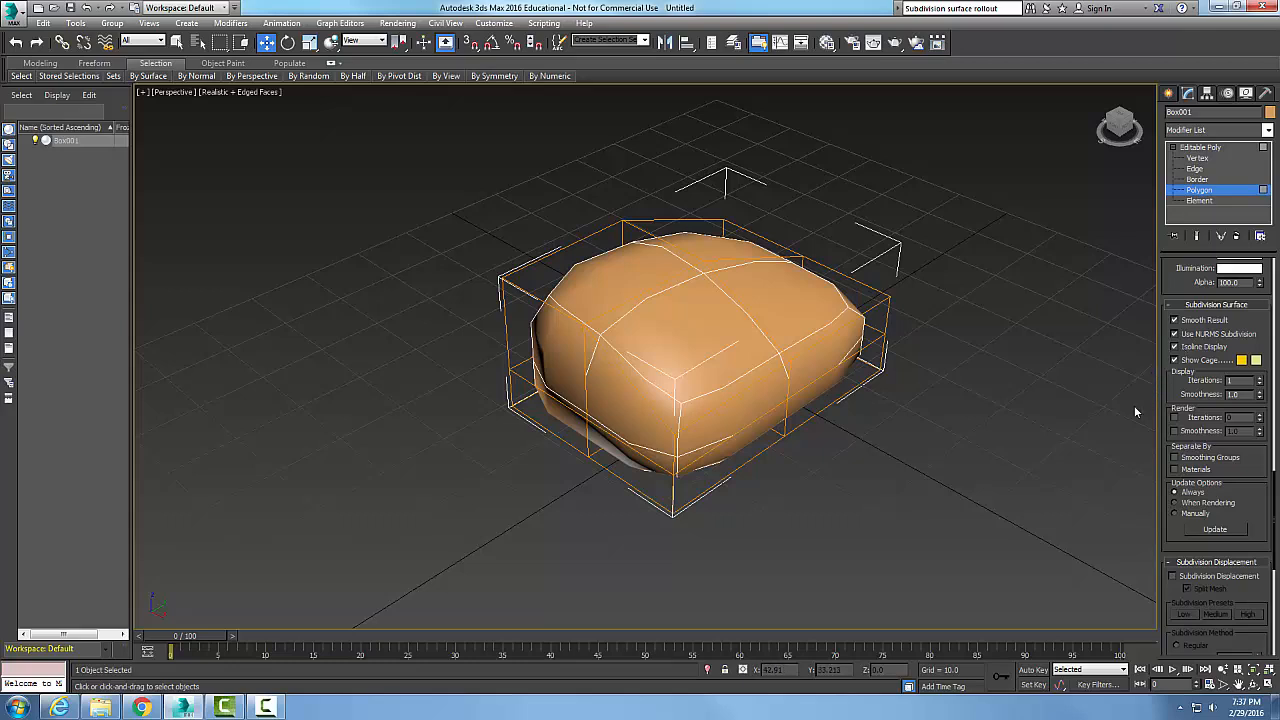
pyautogui.moveTo(1222, 416)
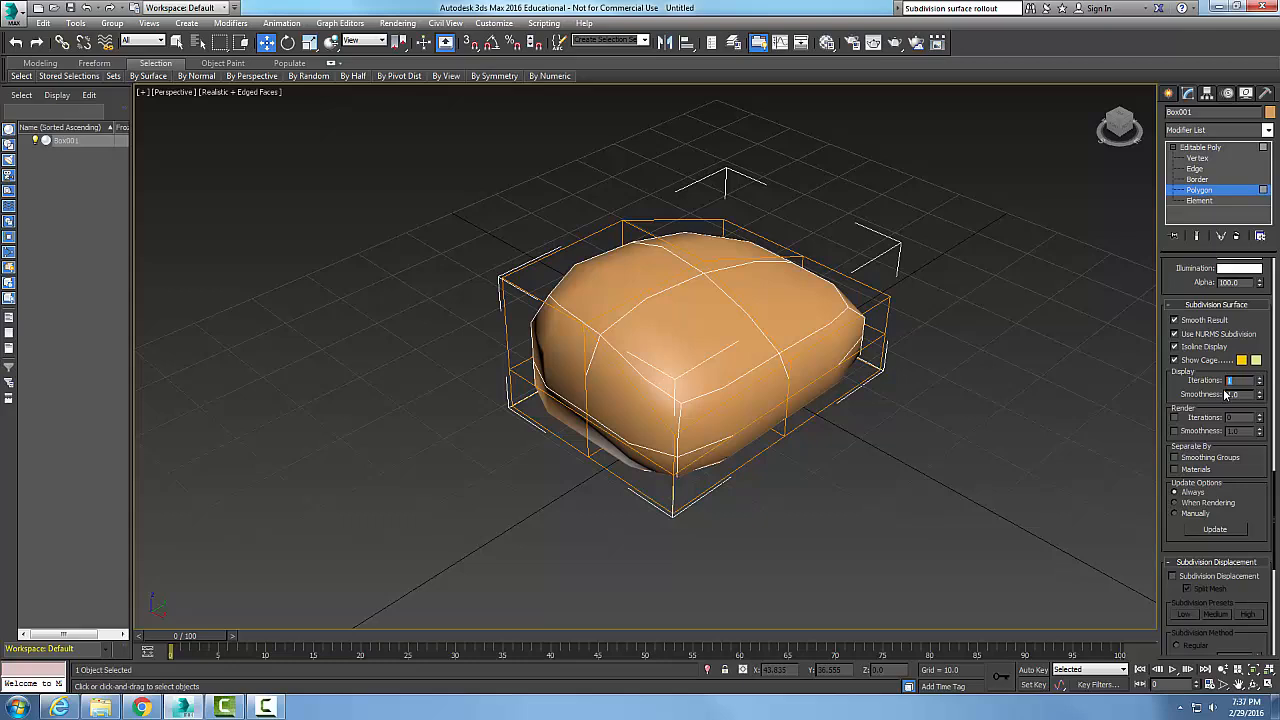
# Step: Set Display Iterations to 5 in the Subdivision Surface rollout
pyautogui.click(1258, 378)
pyautogui.write('5')
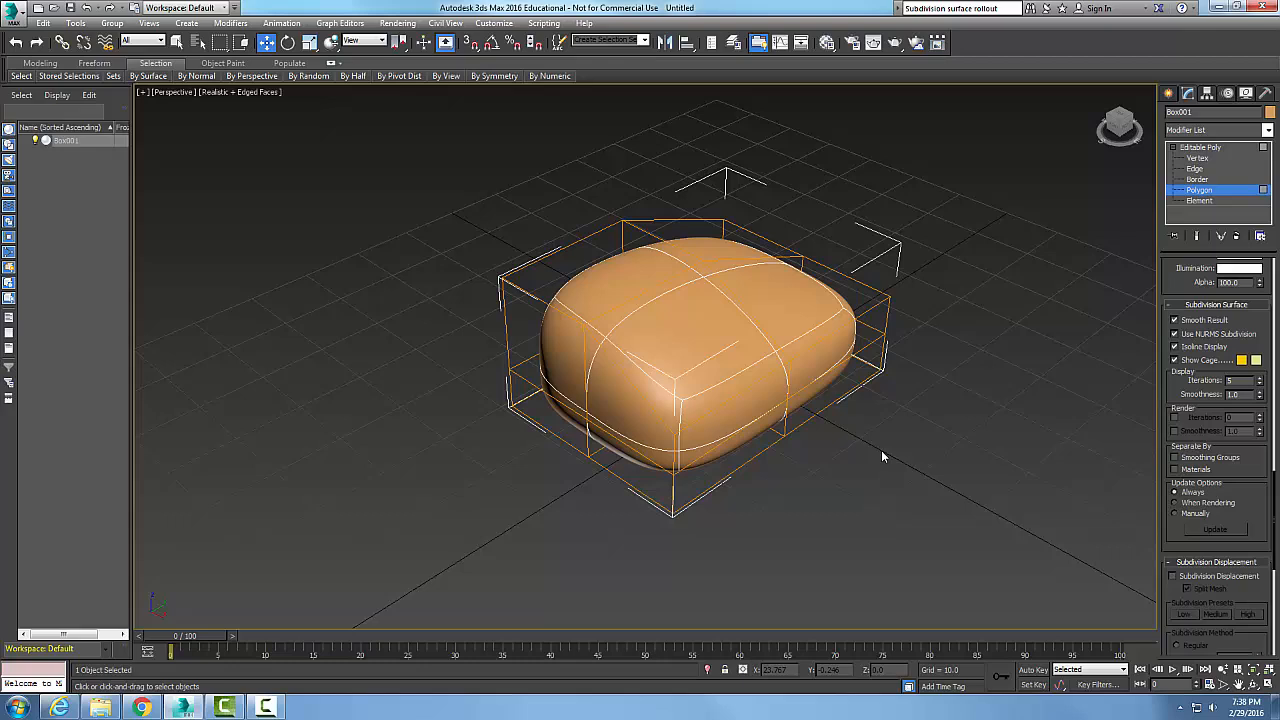
pyautogui.moveTo(724, 354)
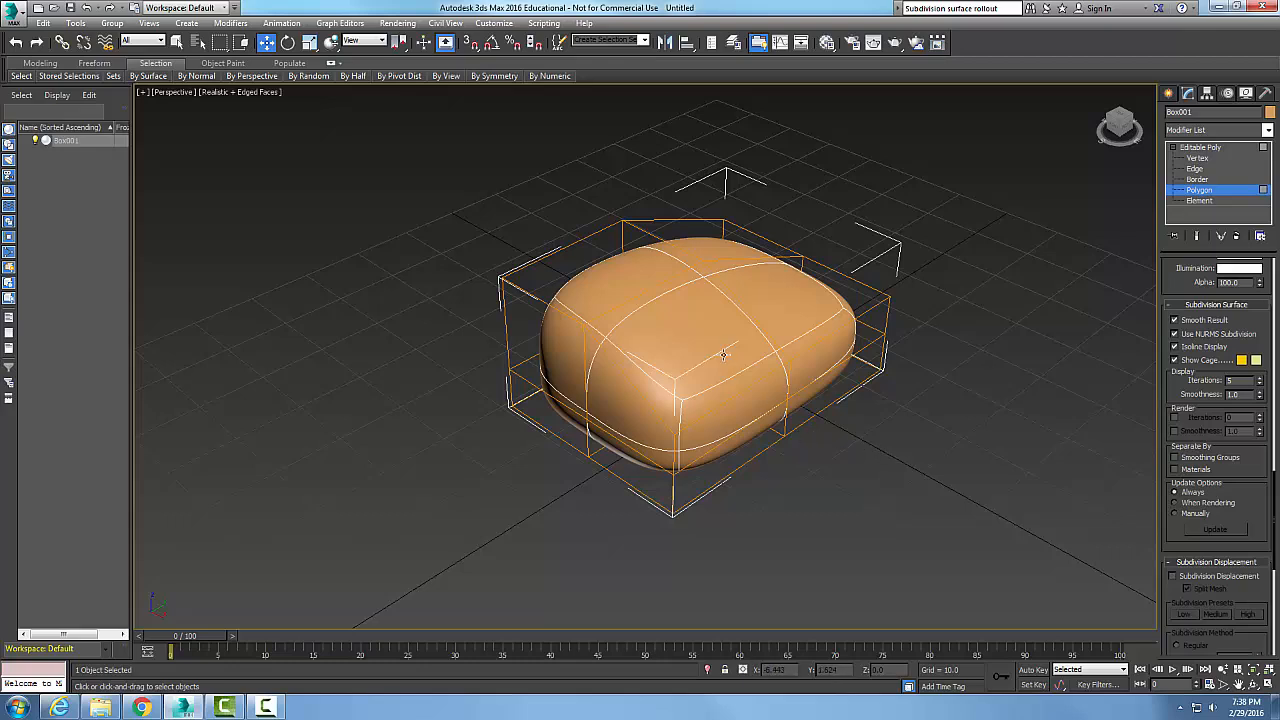
# Step: Select the front corner and left side polygons, then clear the polygon selection
pyautogui.click(700, 320)
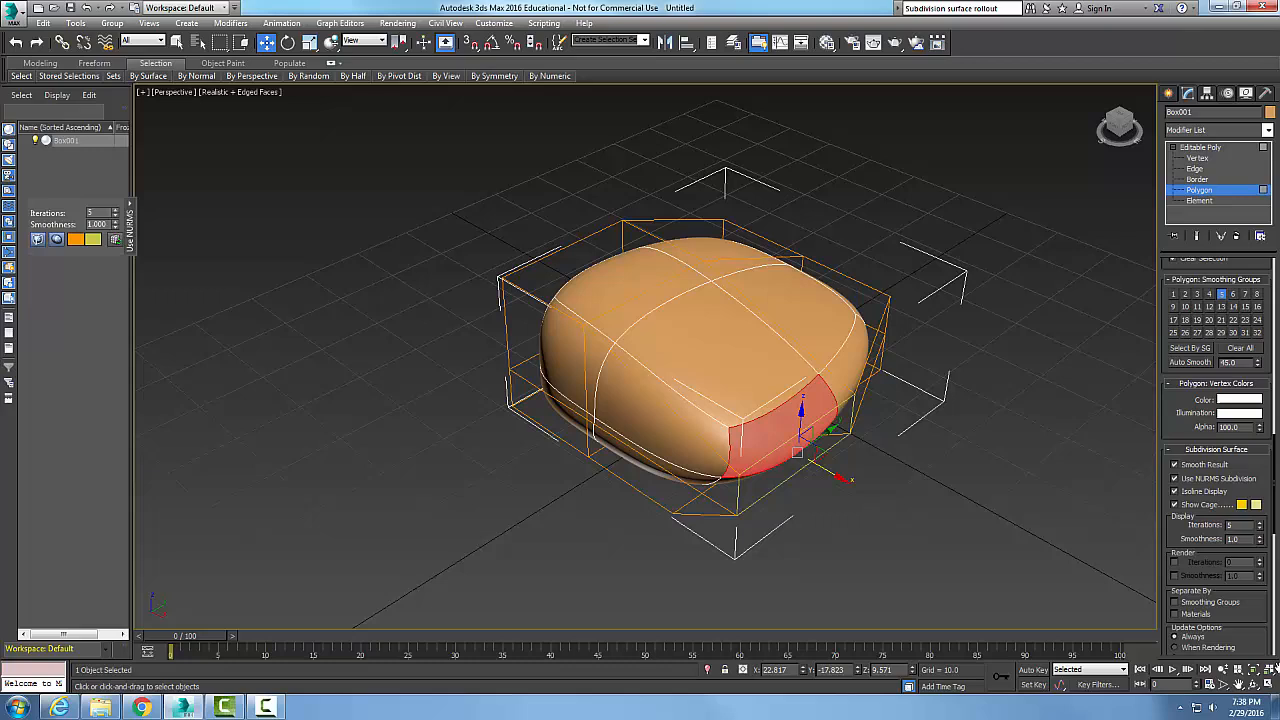
pyautogui.scroll(3)
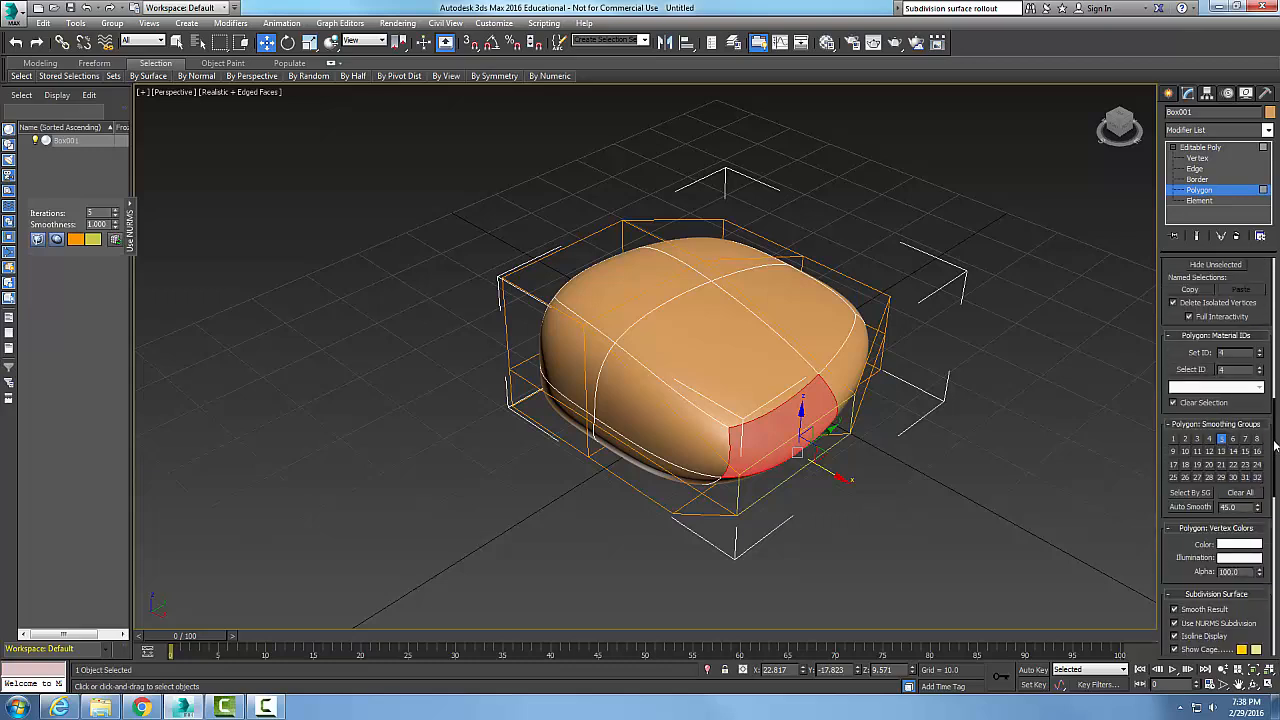
pyautogui.scroll(3)
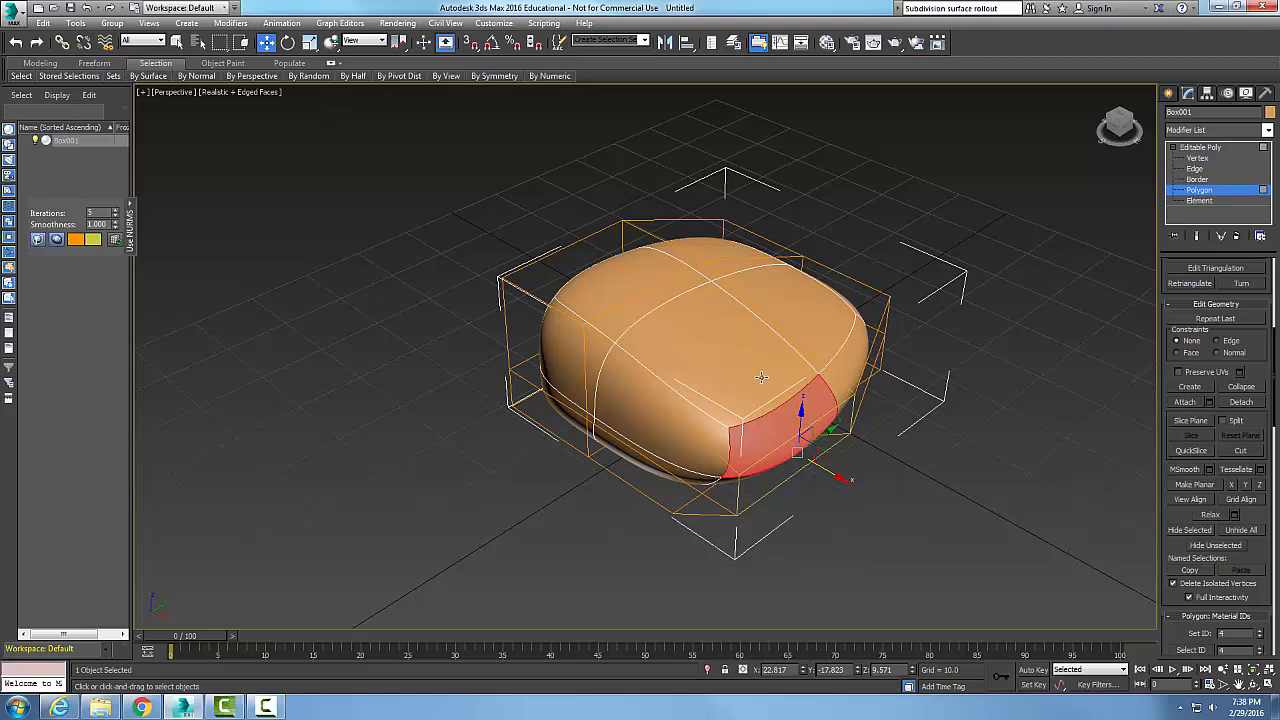
pyautogui.moveTo(663, 441)
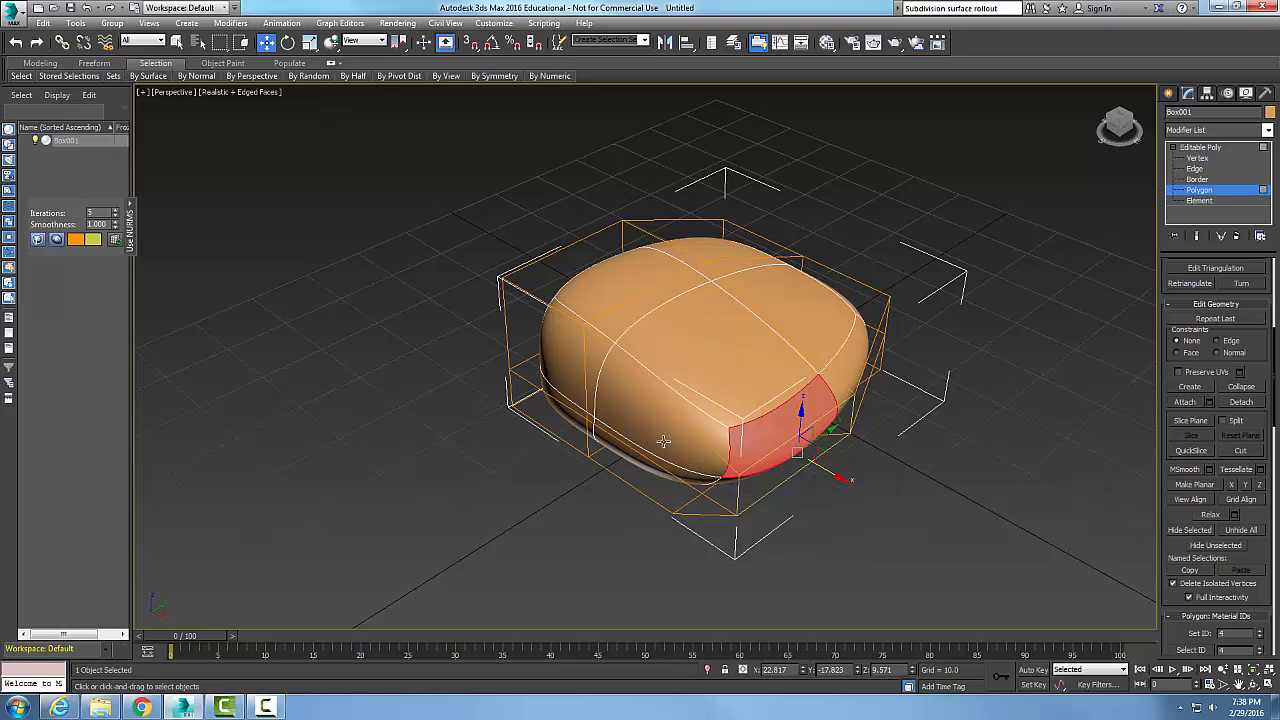
pyautogui.moveTo(738, 353)
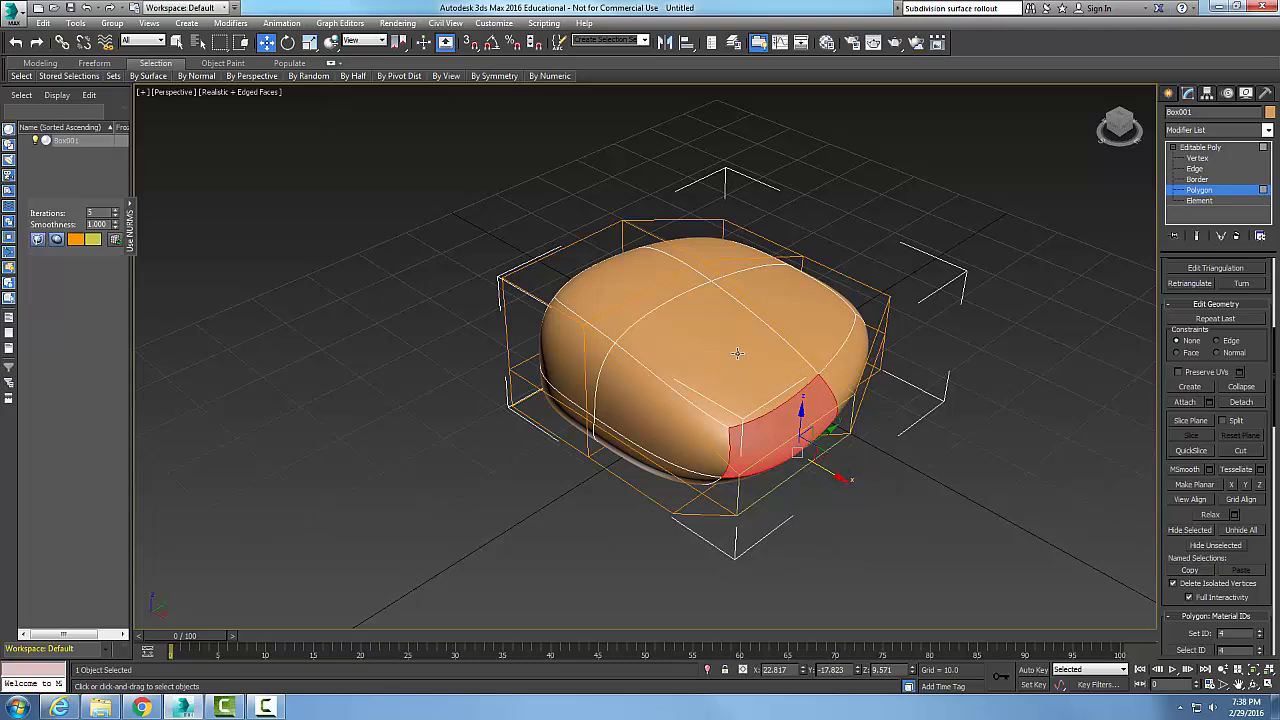
pyautogui.click(570, 340)
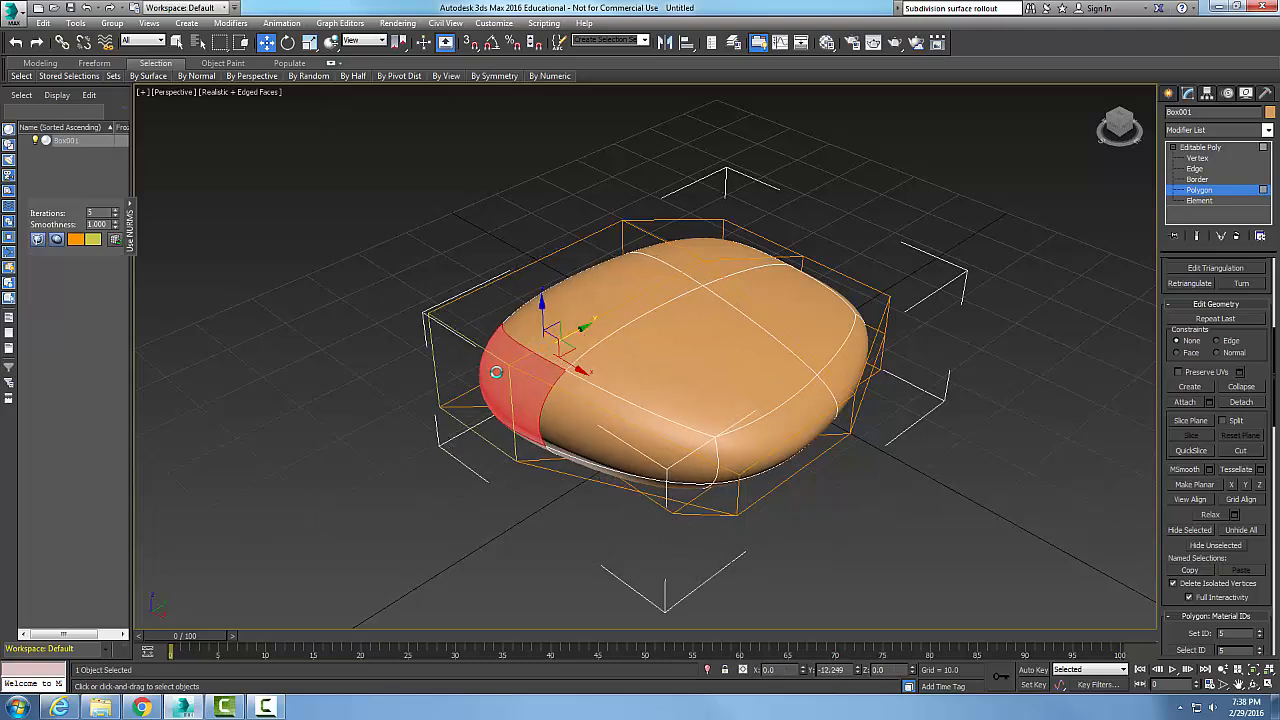
pyautogui.click(940, 492)
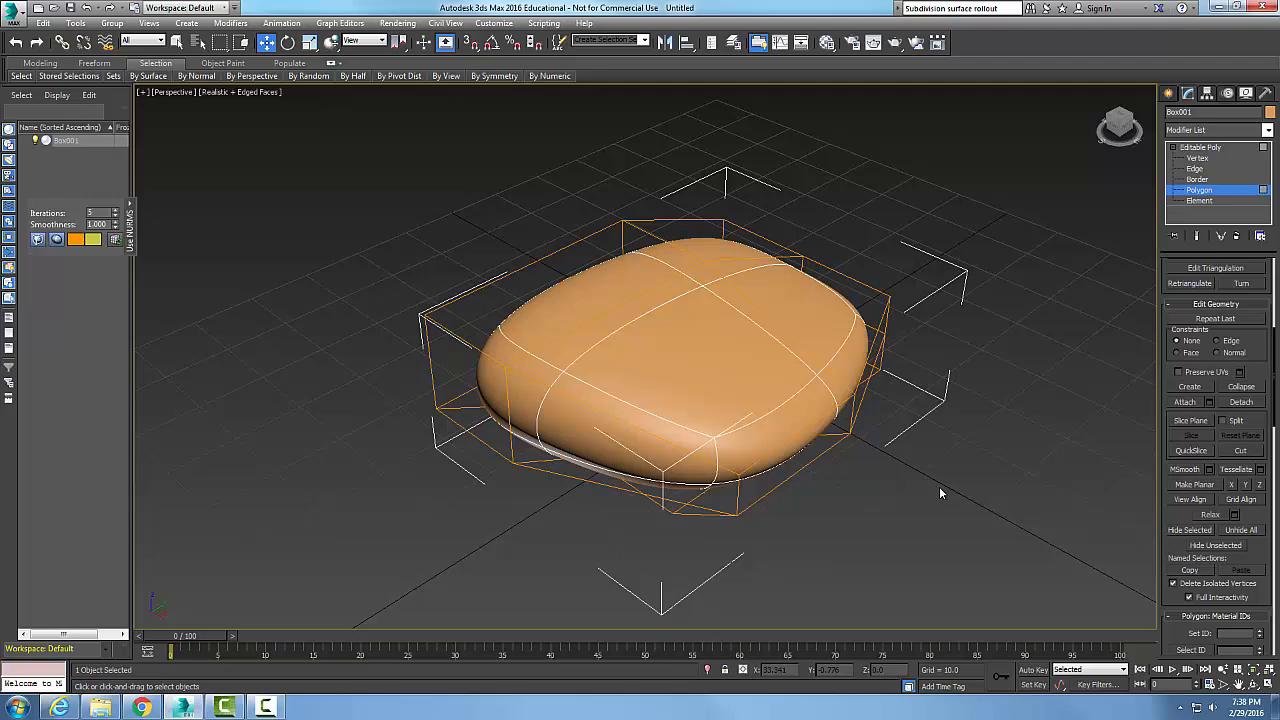
pyautogui.moveTo(1247, 414)
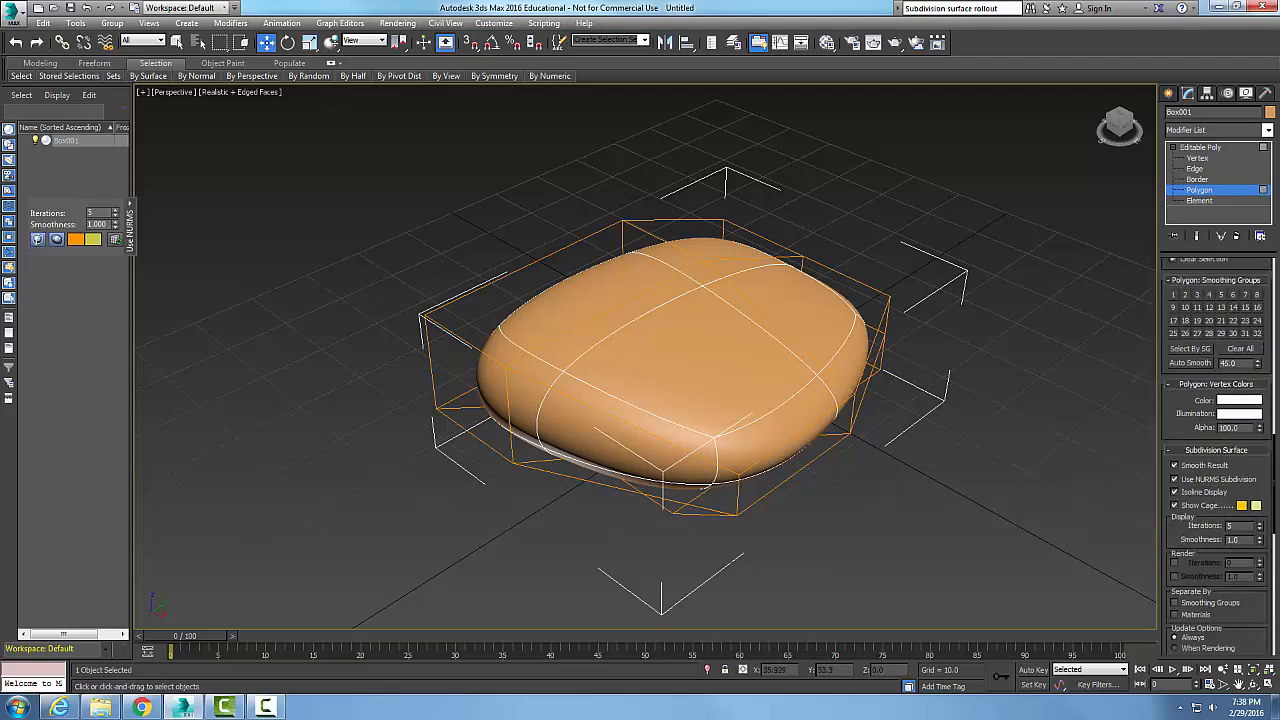
# Step: Scroll the Modify panel down to the Subdivision Surface settings
pyautogui.scroll(-3)
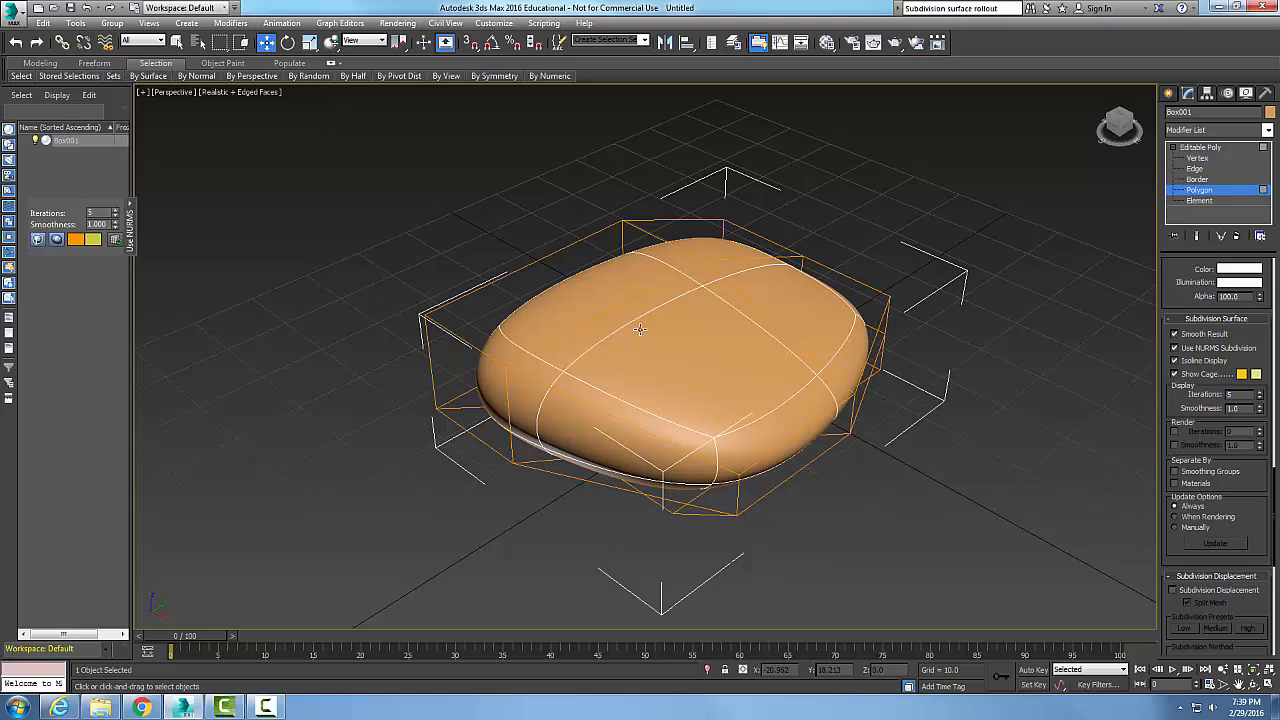
pyautogui.moveTo(740, 412)
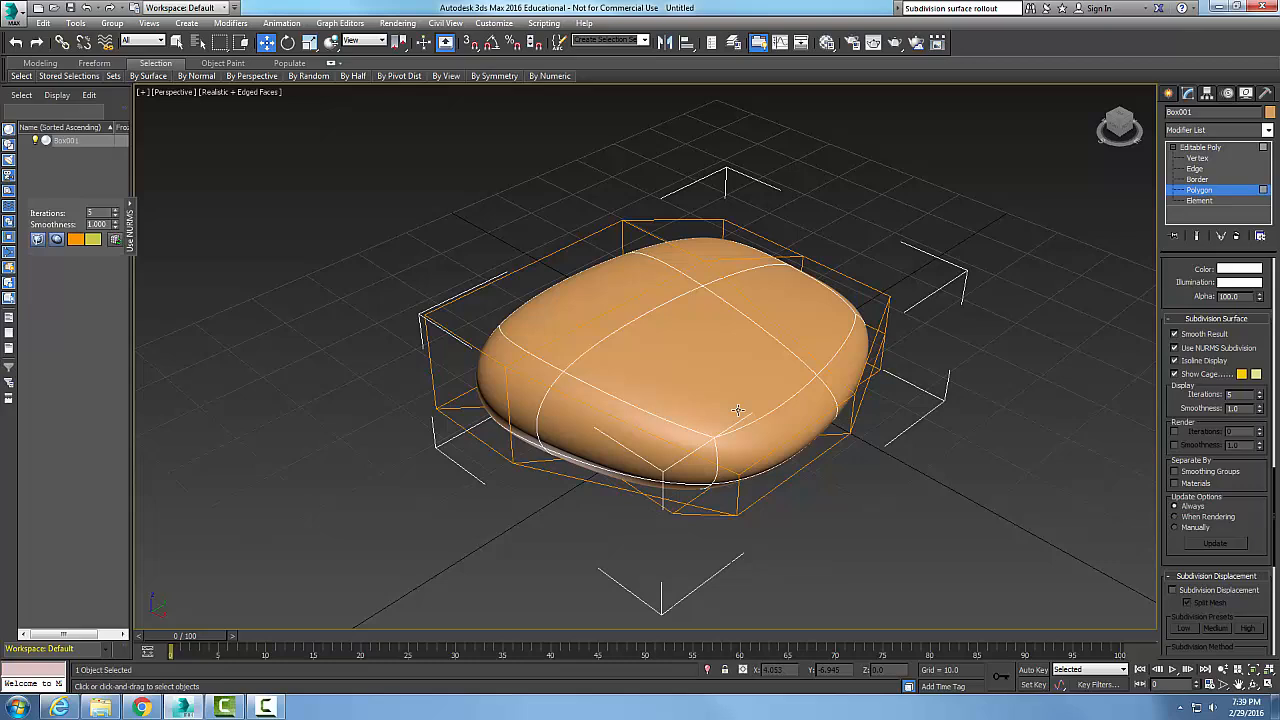
pyautogui.moveTo(897, 443)
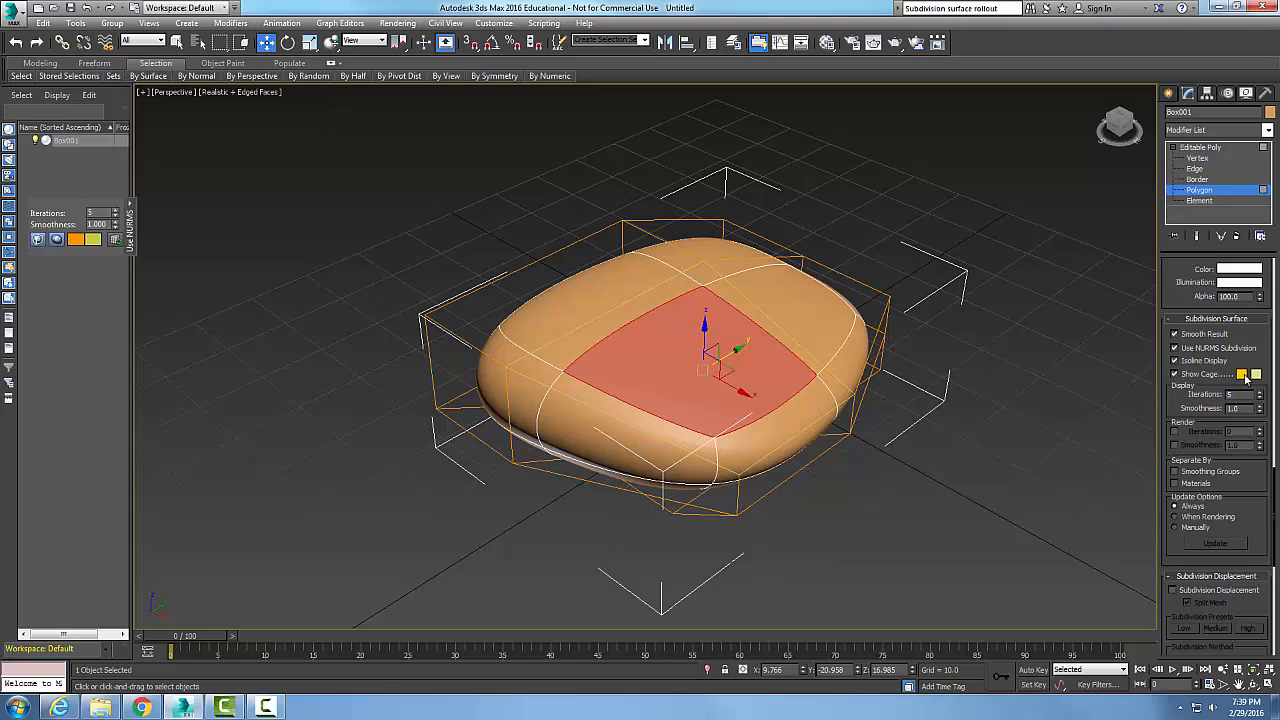
# Step: Change the first Show Cage colour swatch to magenta
pyautogui.click(1243, 373)
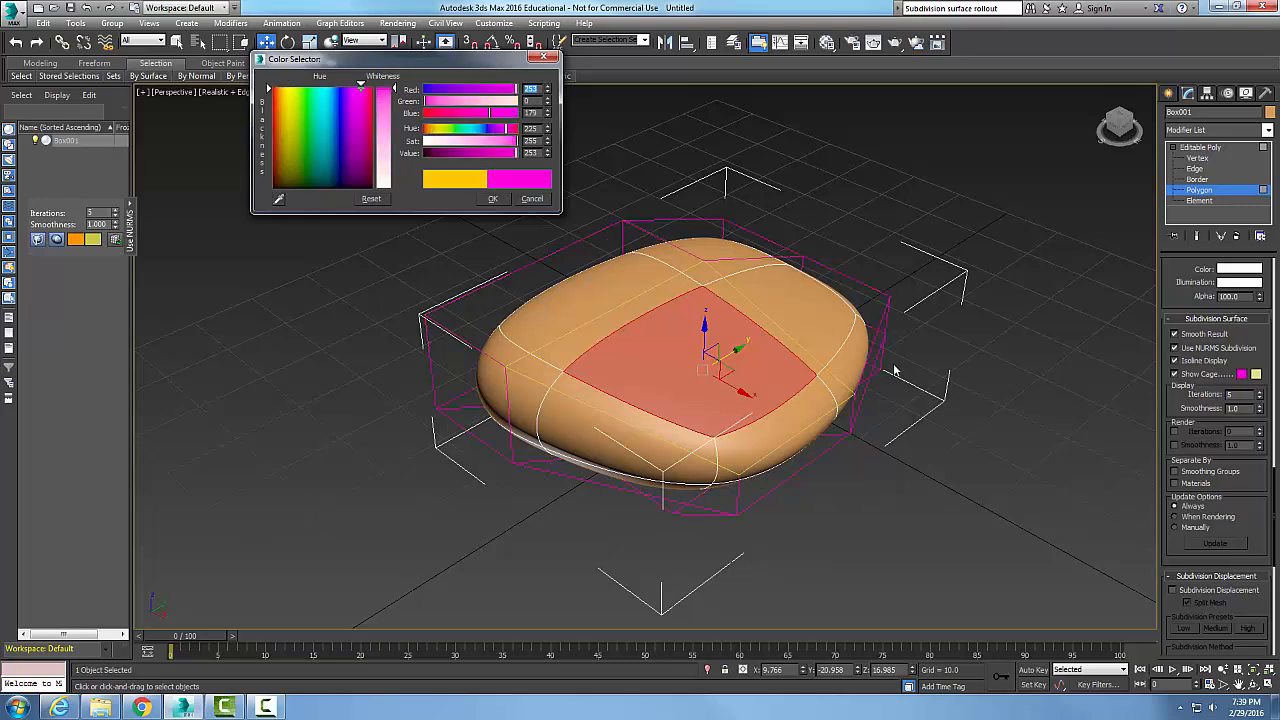
pyautogui.moveTo(862, 432)
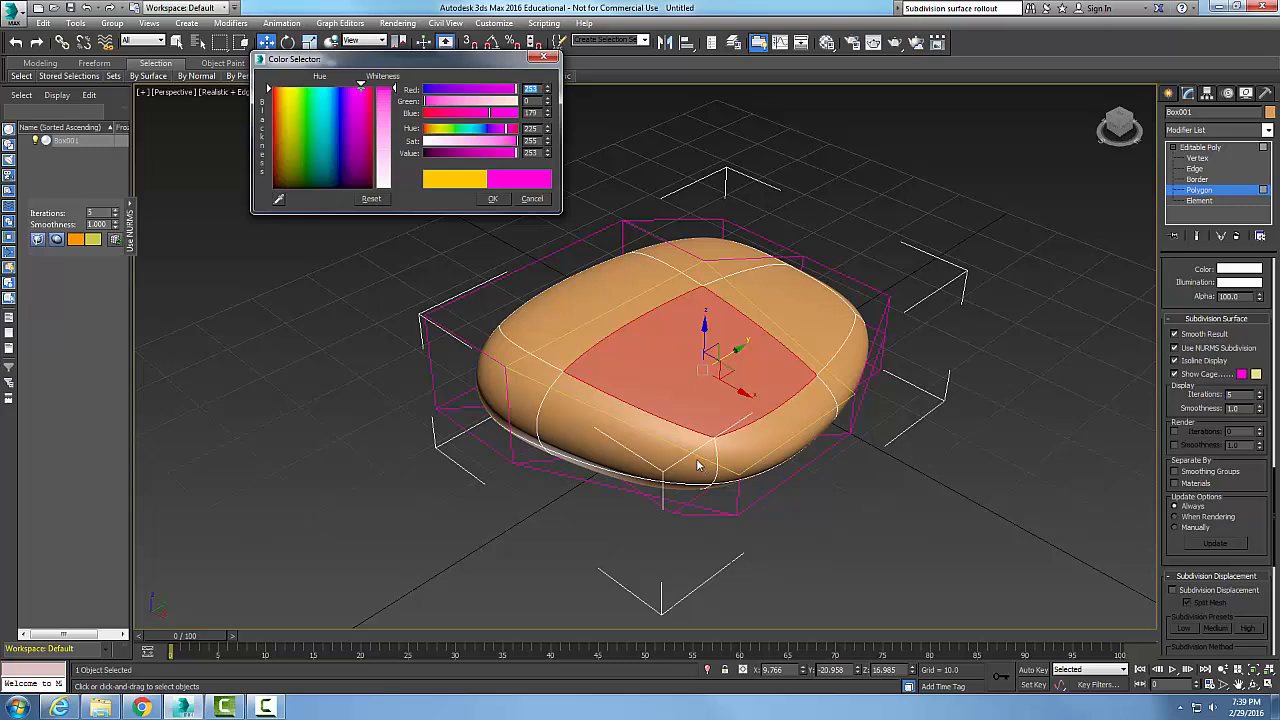
pyautogui.moveTo(345, 224)
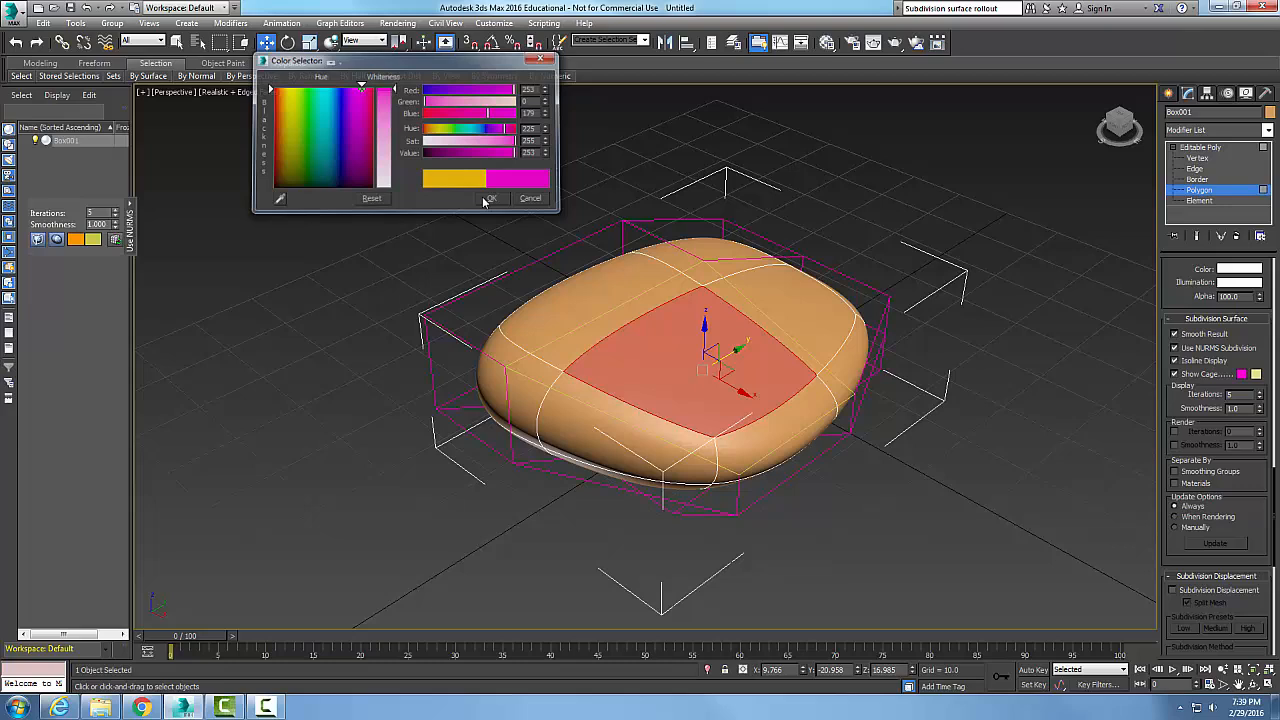
pyautogui.click(490, 197)
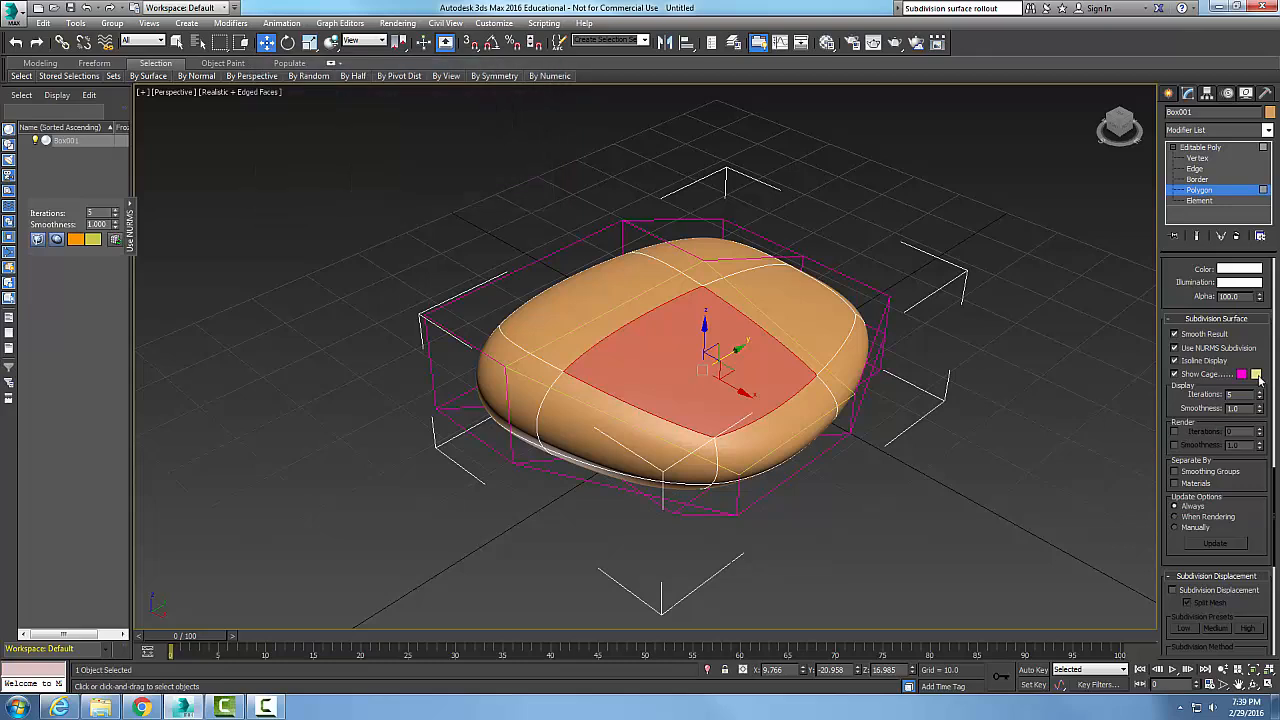
# Step: Change the second Show Cage (selection) colour swatch from yellow to green
pyautogui.click(1242, 374)
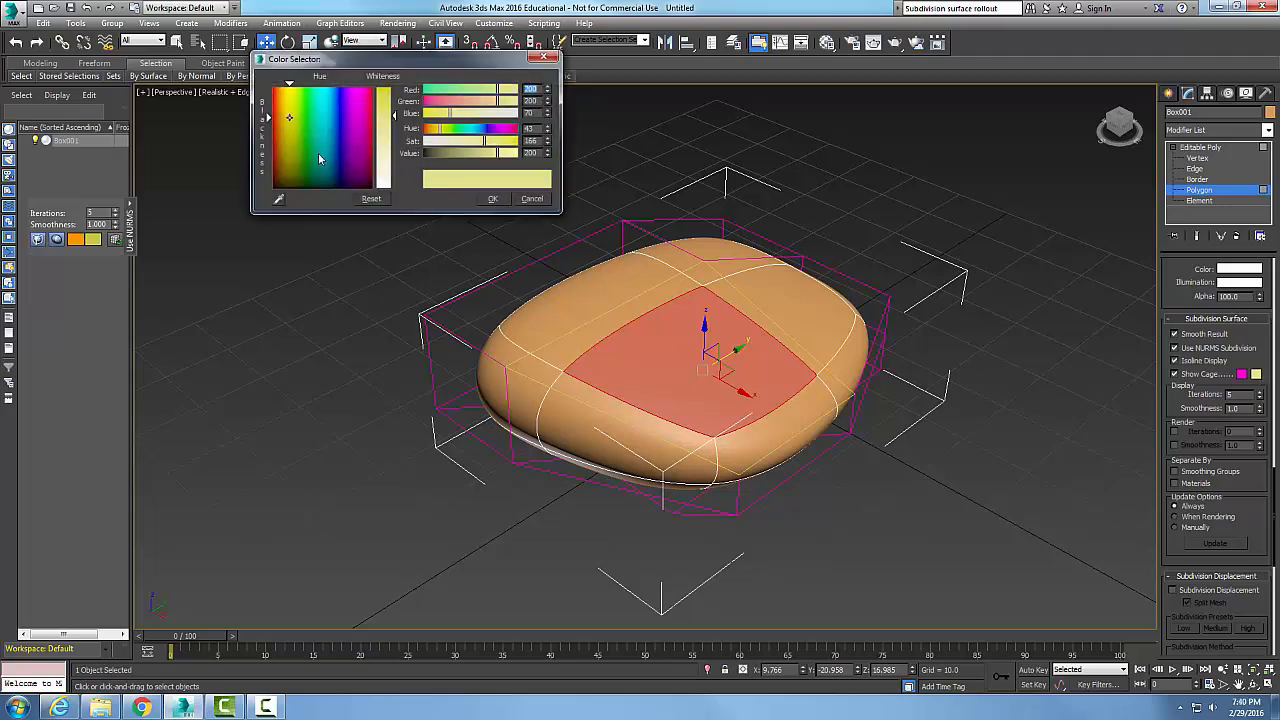
pyautogui.click(340, 165)
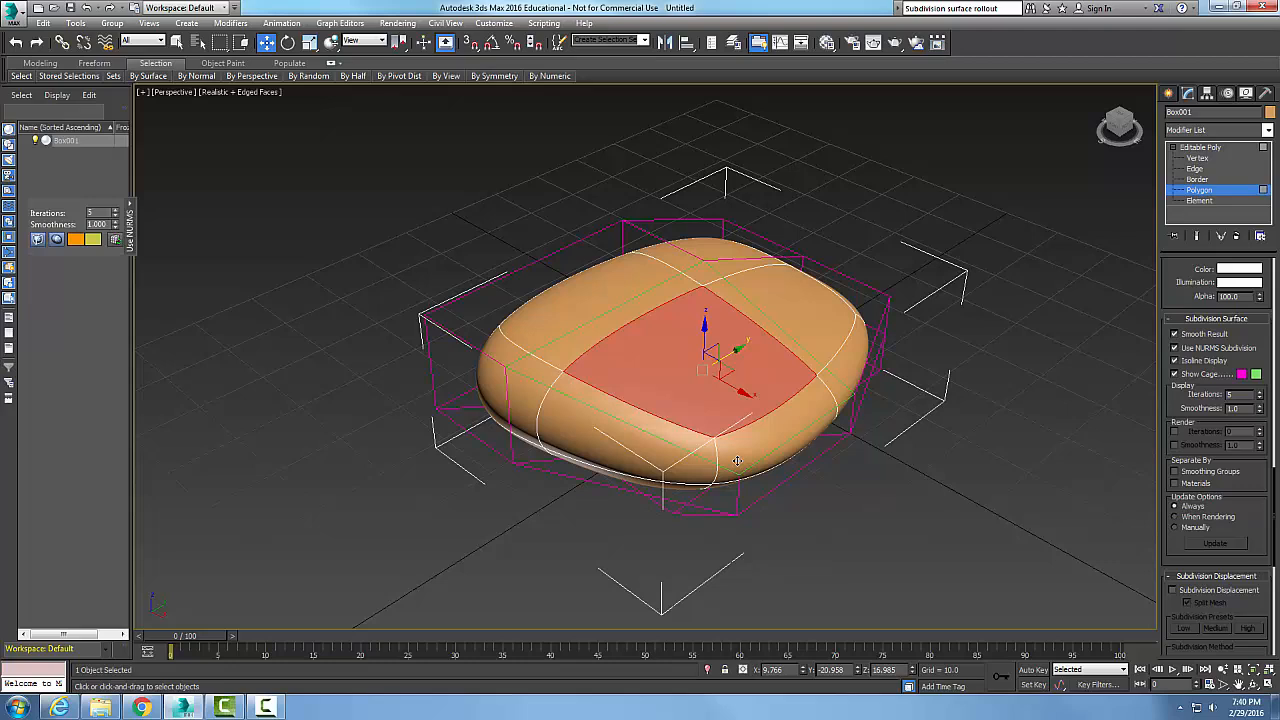
pyautogui.moveTo(860, 486)
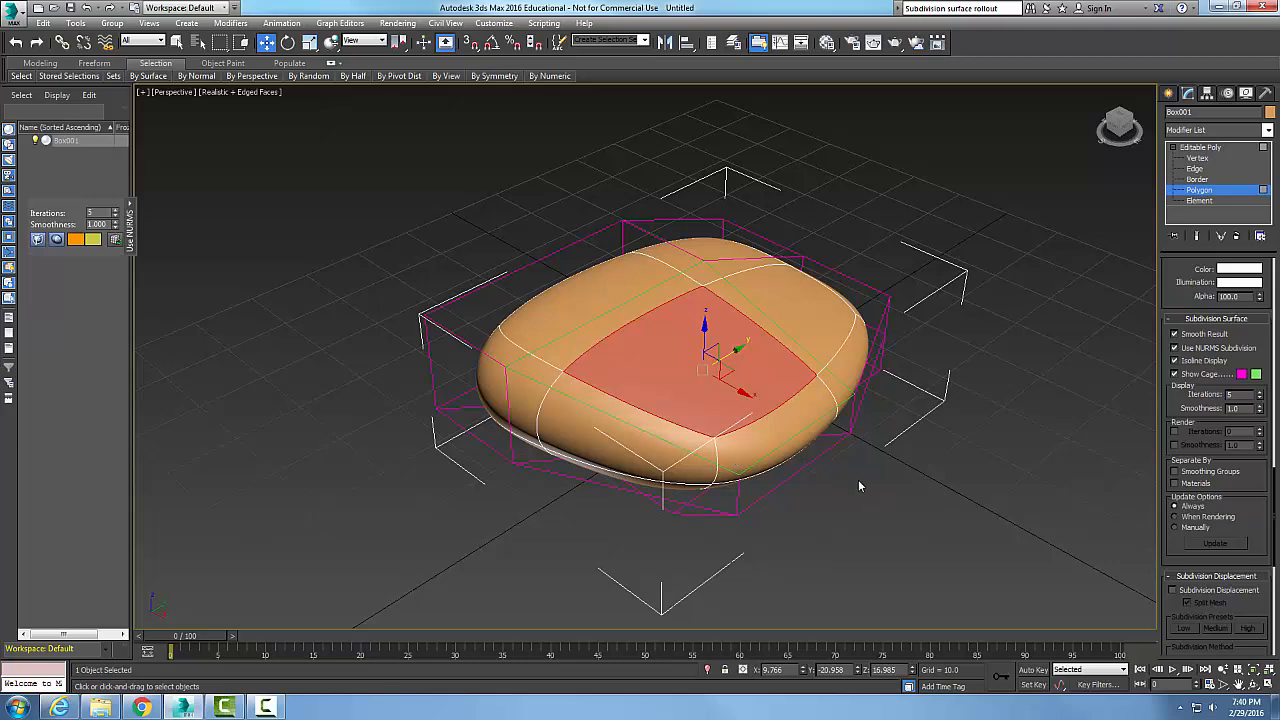
pyautogui.moveTo(852, 511)
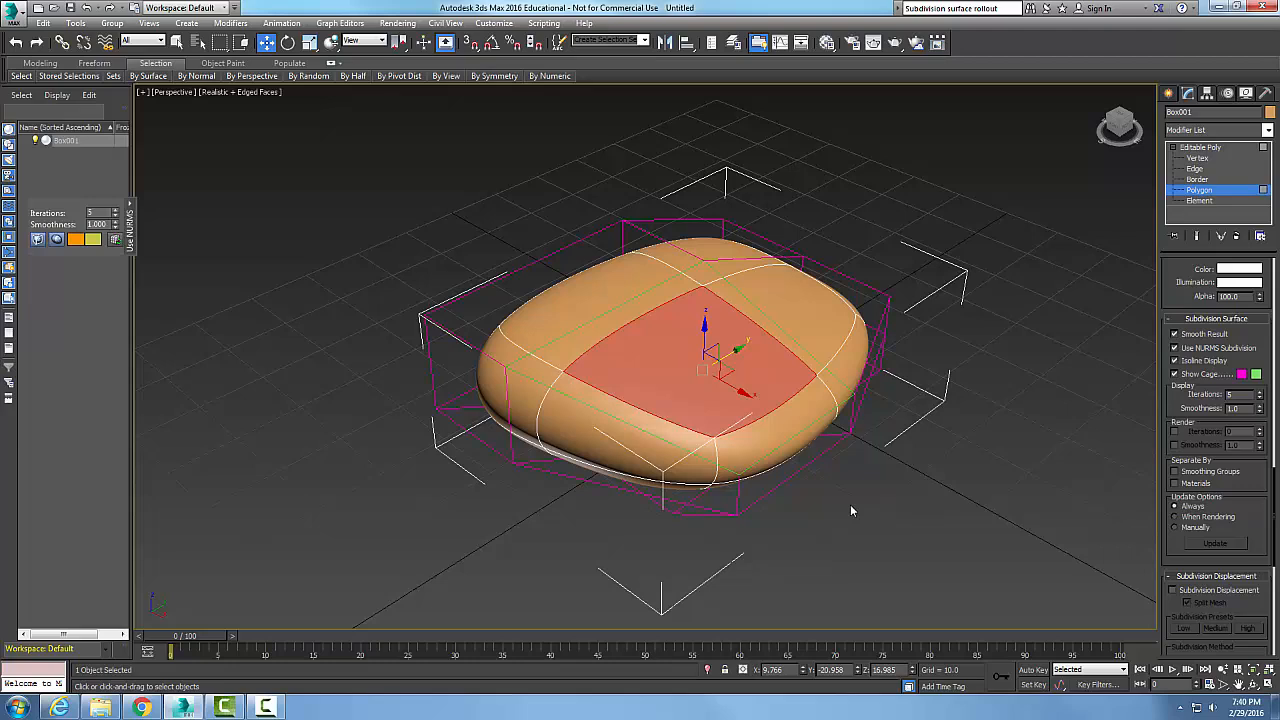
pyautogui.moveTo(1068, 438)
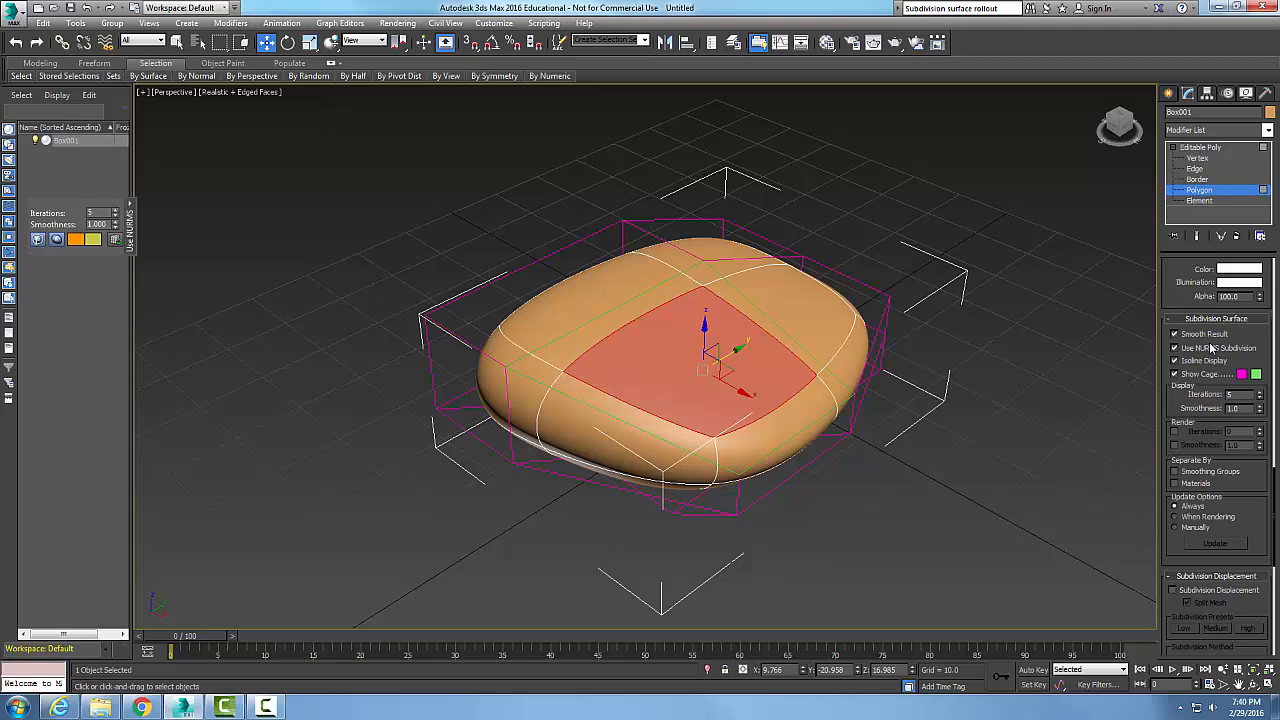
pyautogui.click(1176, 347)
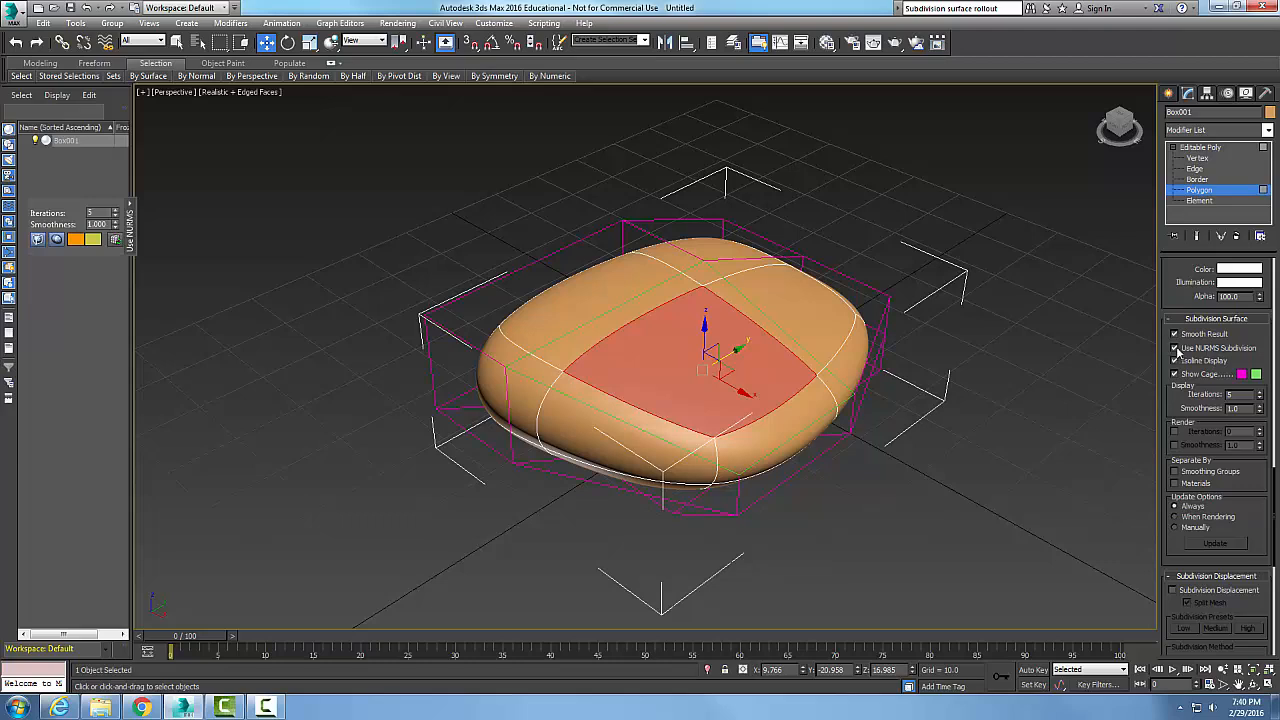
pyautogui.click(1175, 361)
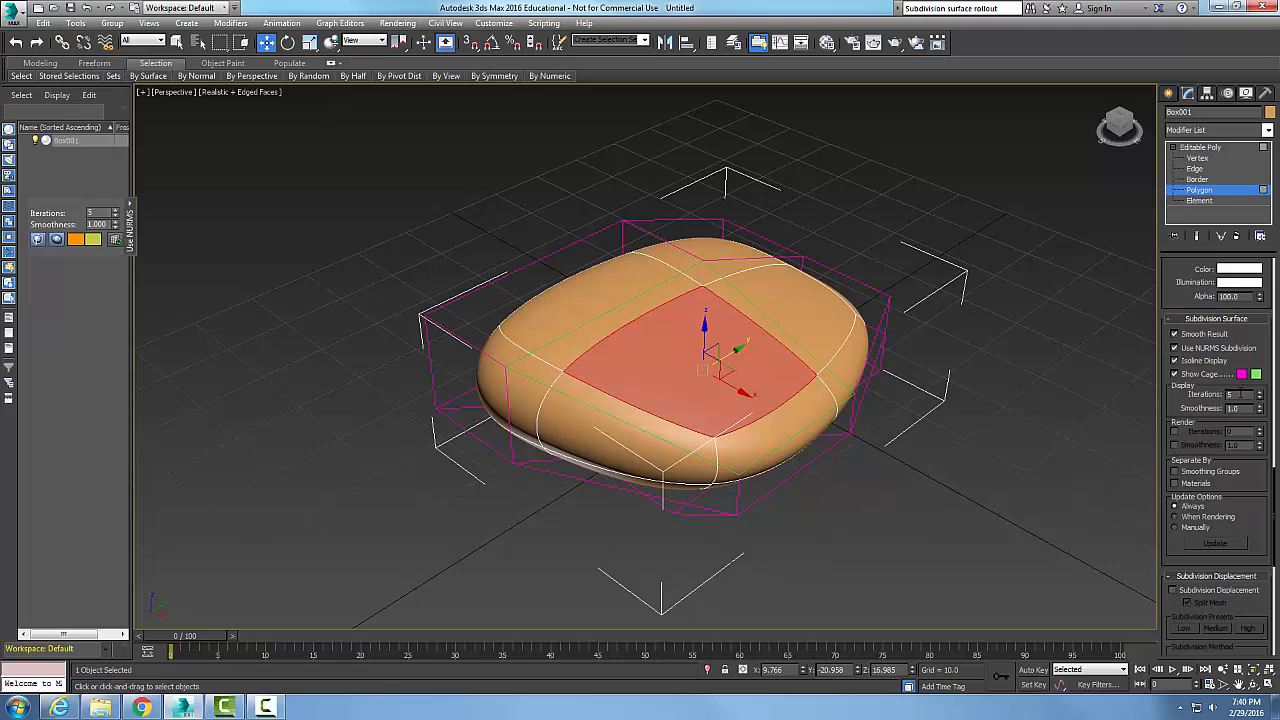